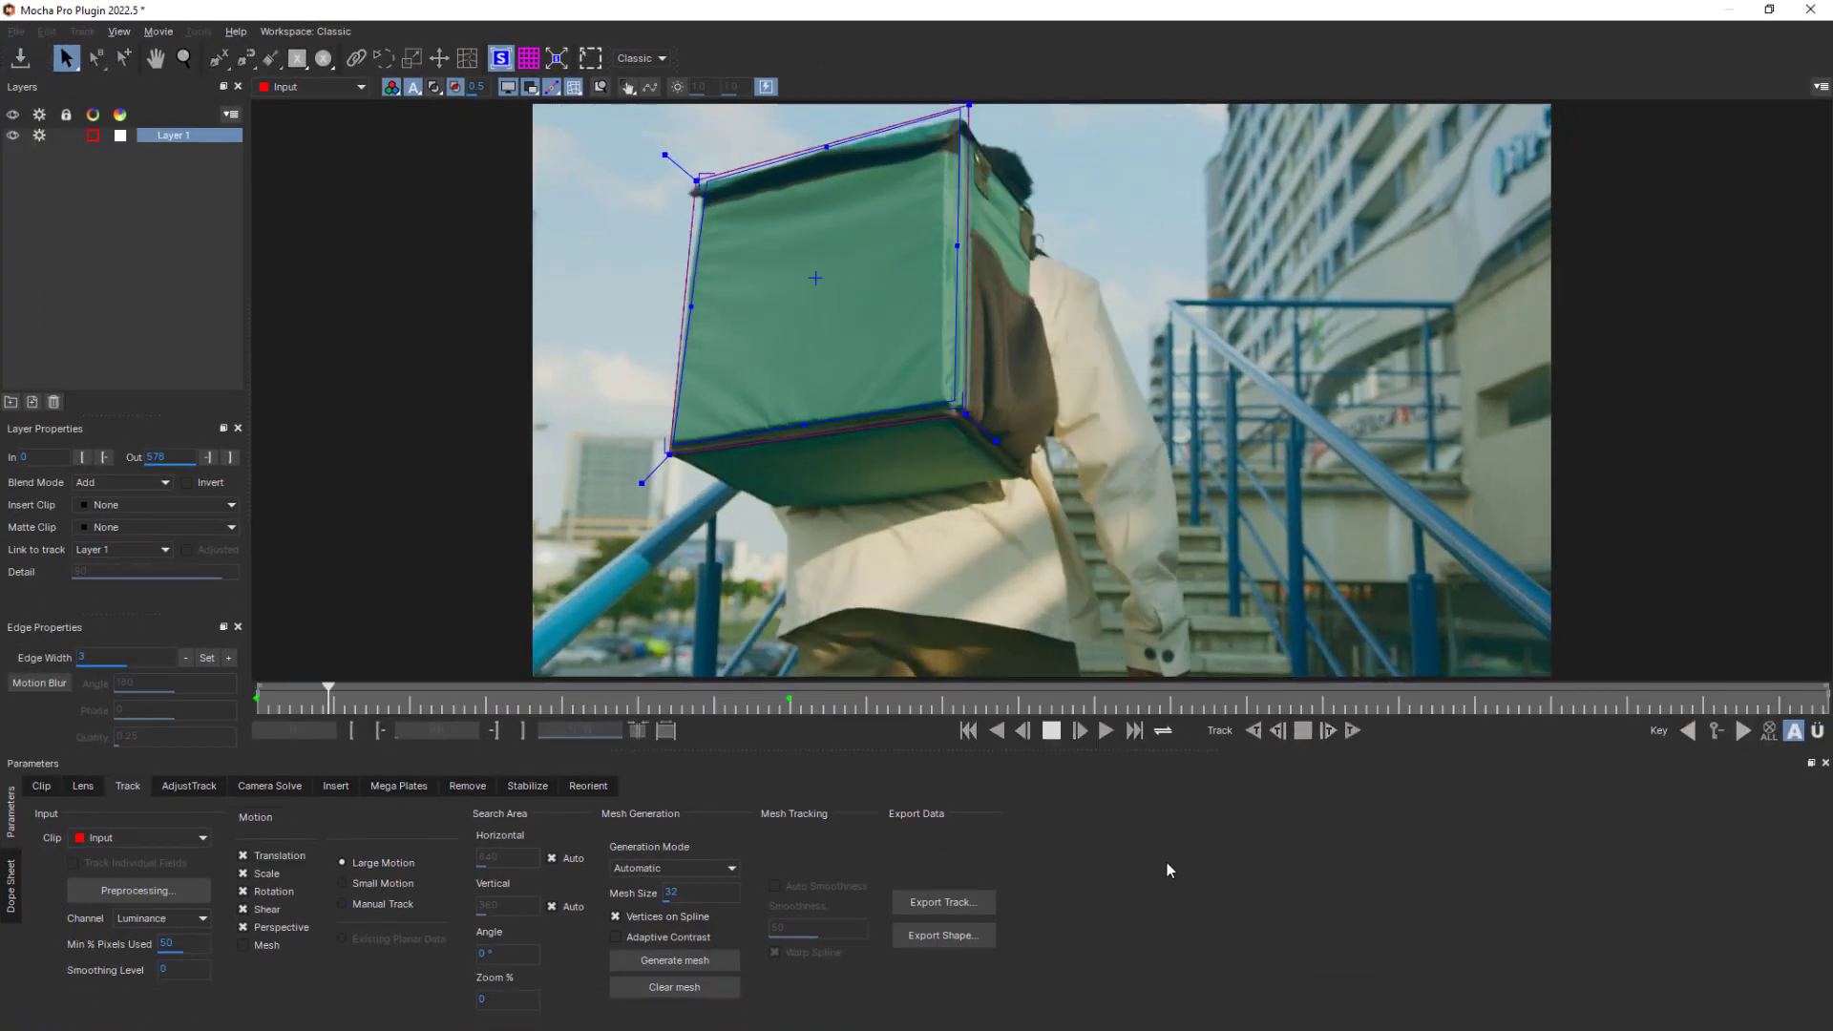
Step: Show the Food Delivery logo on the backpack, preview playback, and match surface ratio to insert
click(1077, 730)
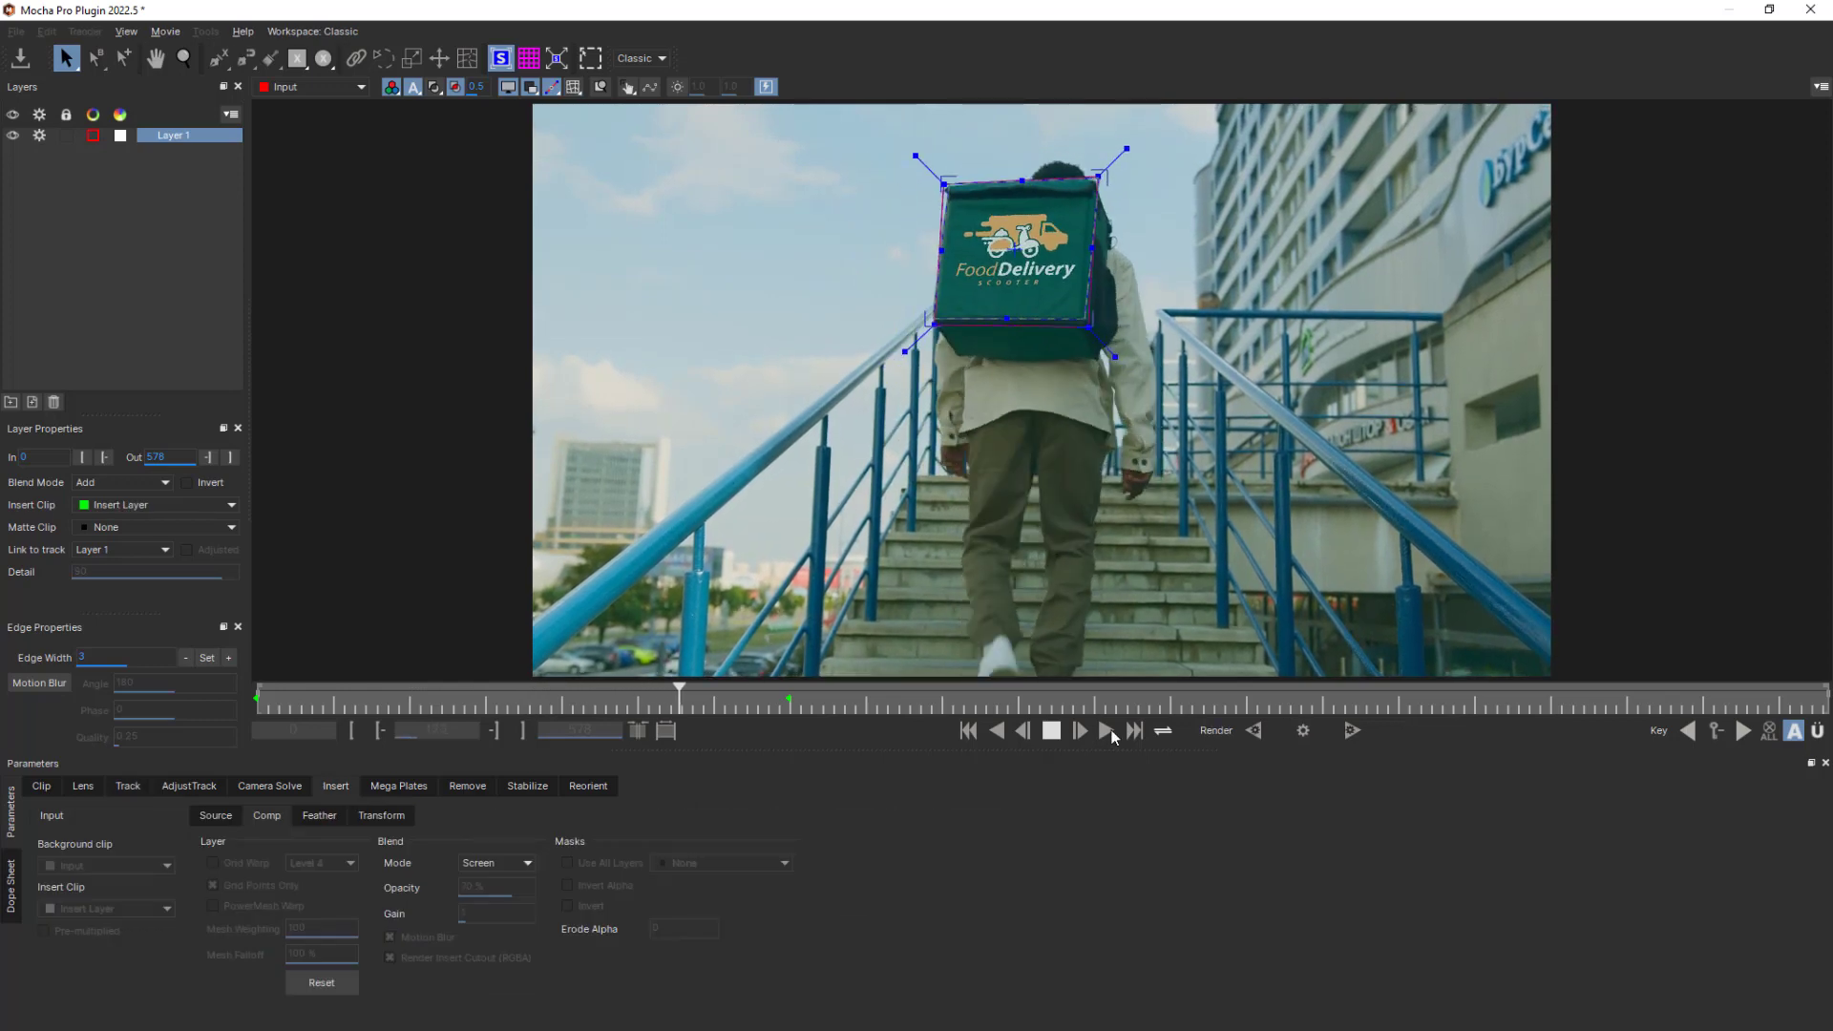
click(1078, 730)
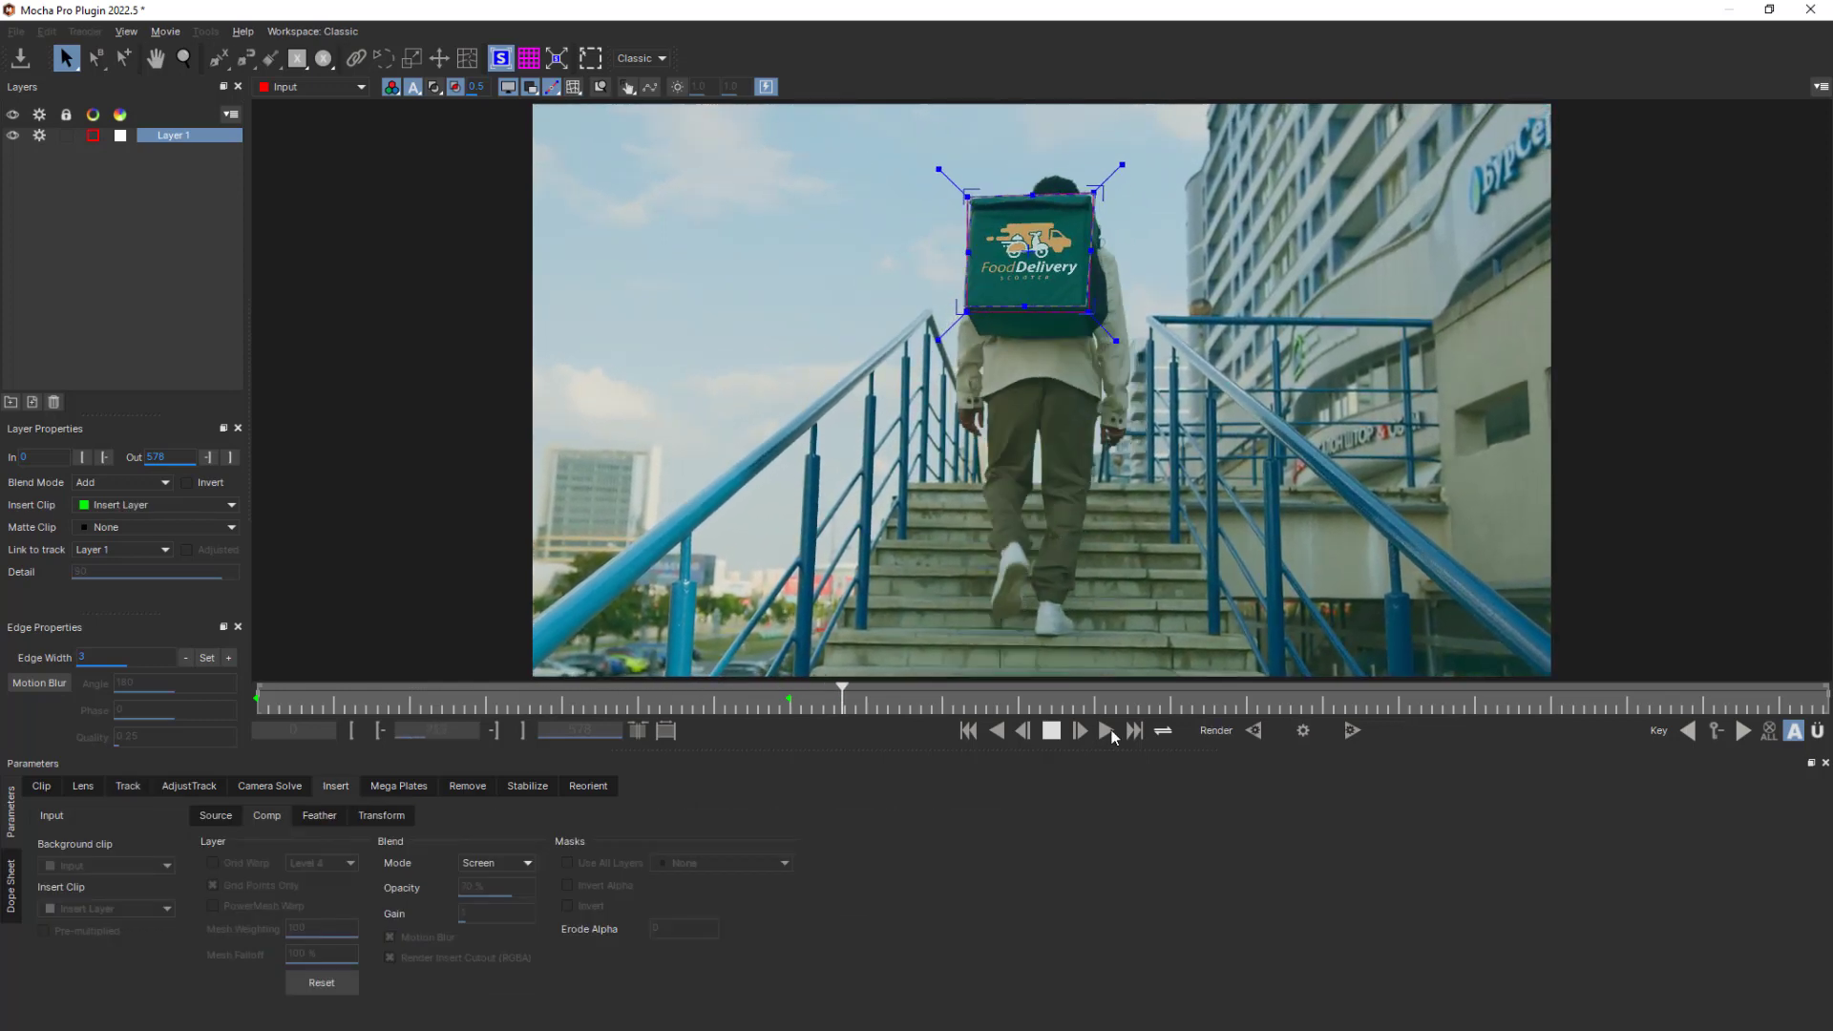
click(1078, 729)
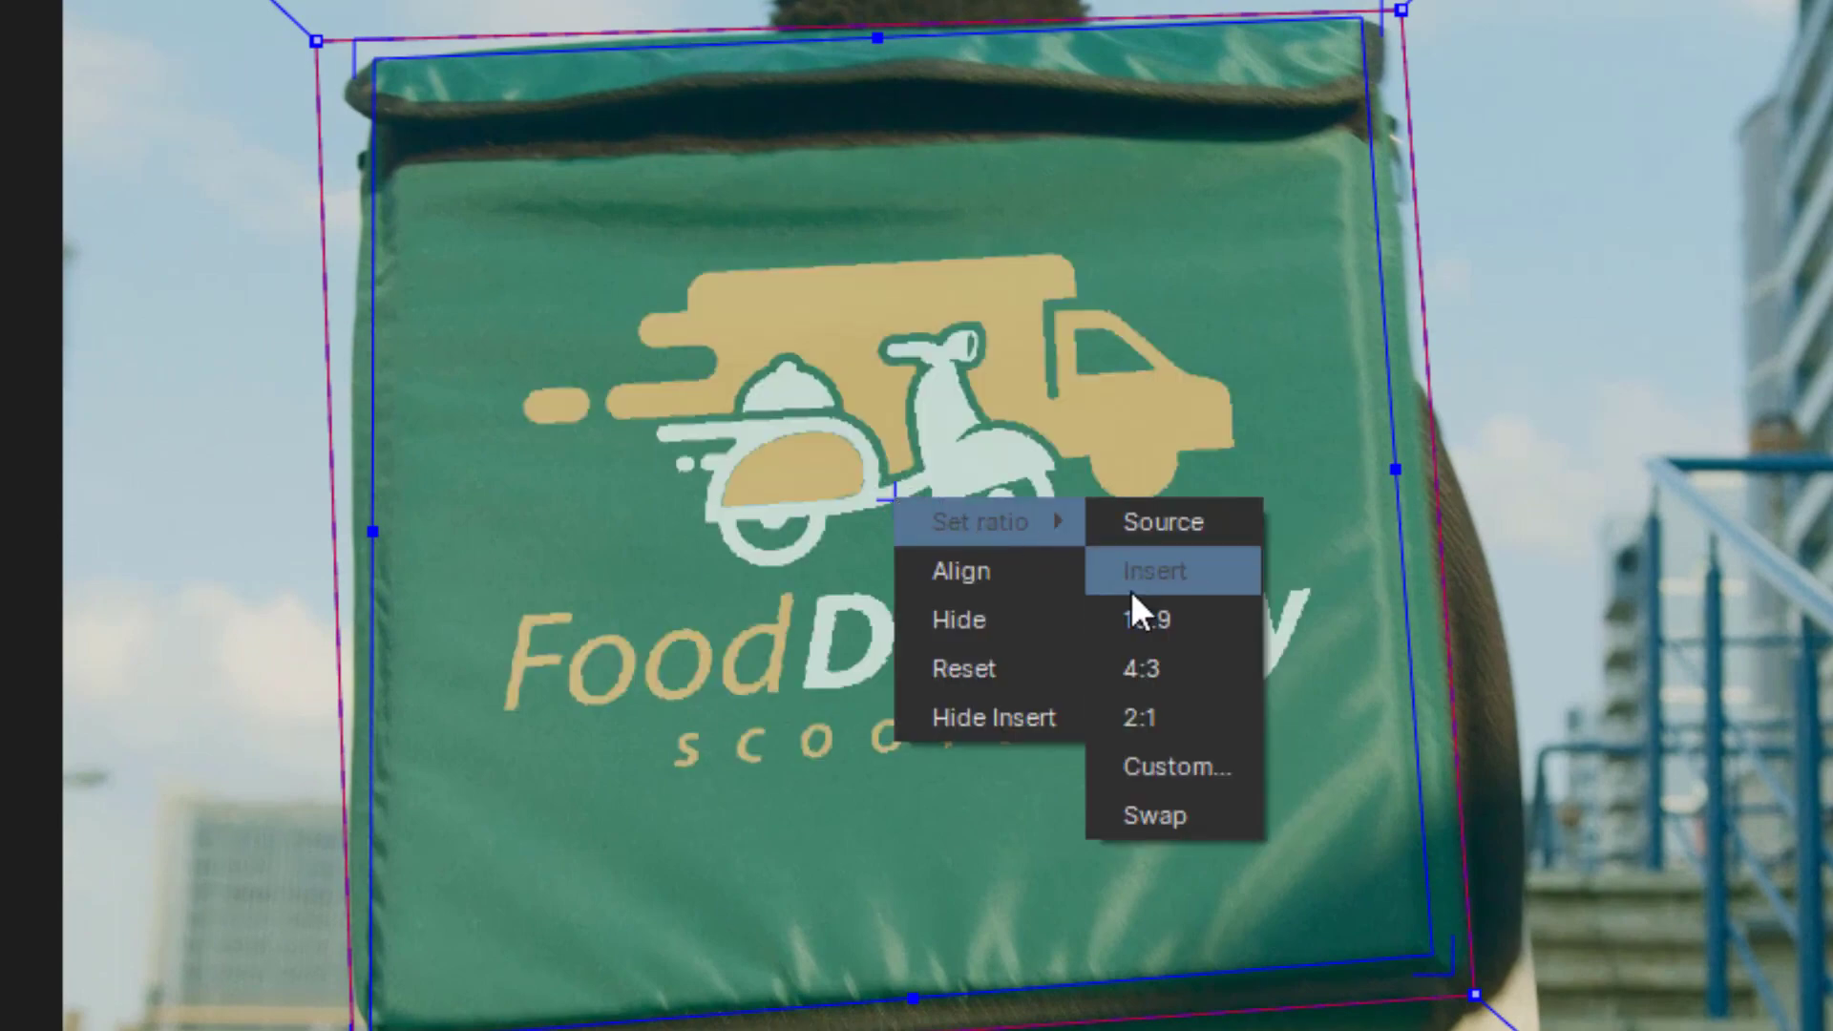
click(1178, 766)
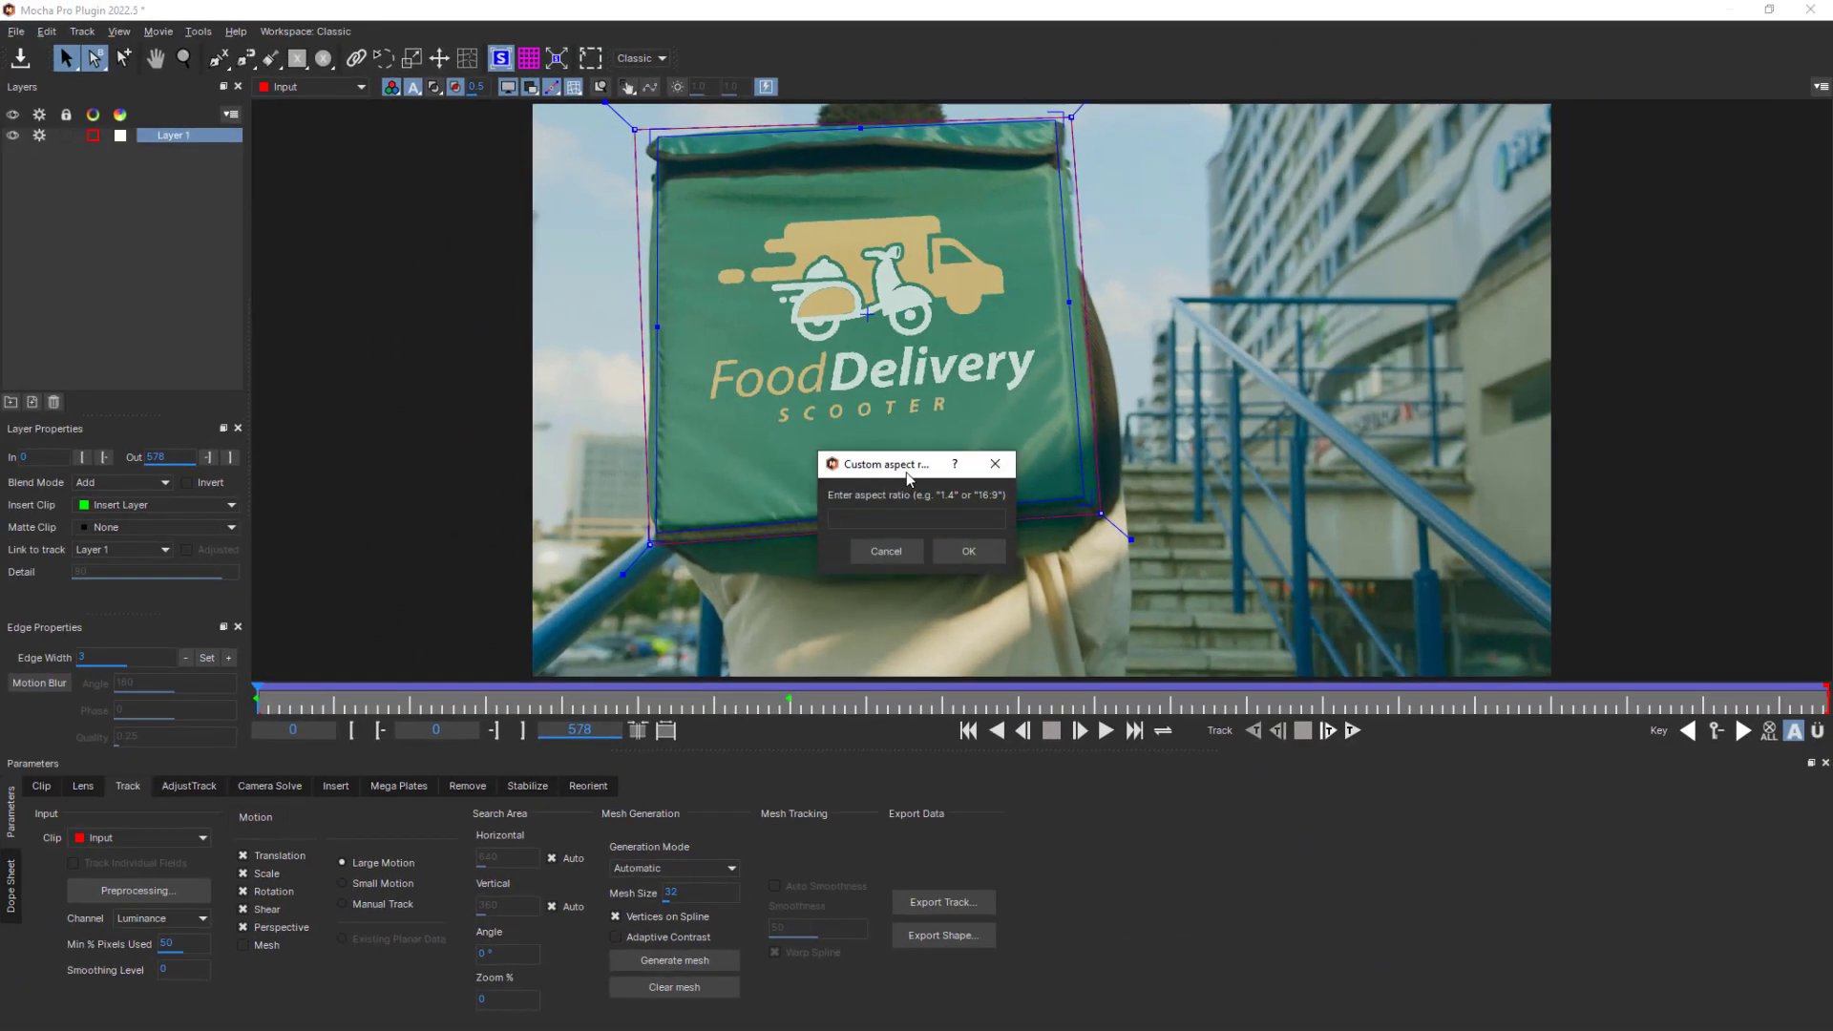
click(967, 551)
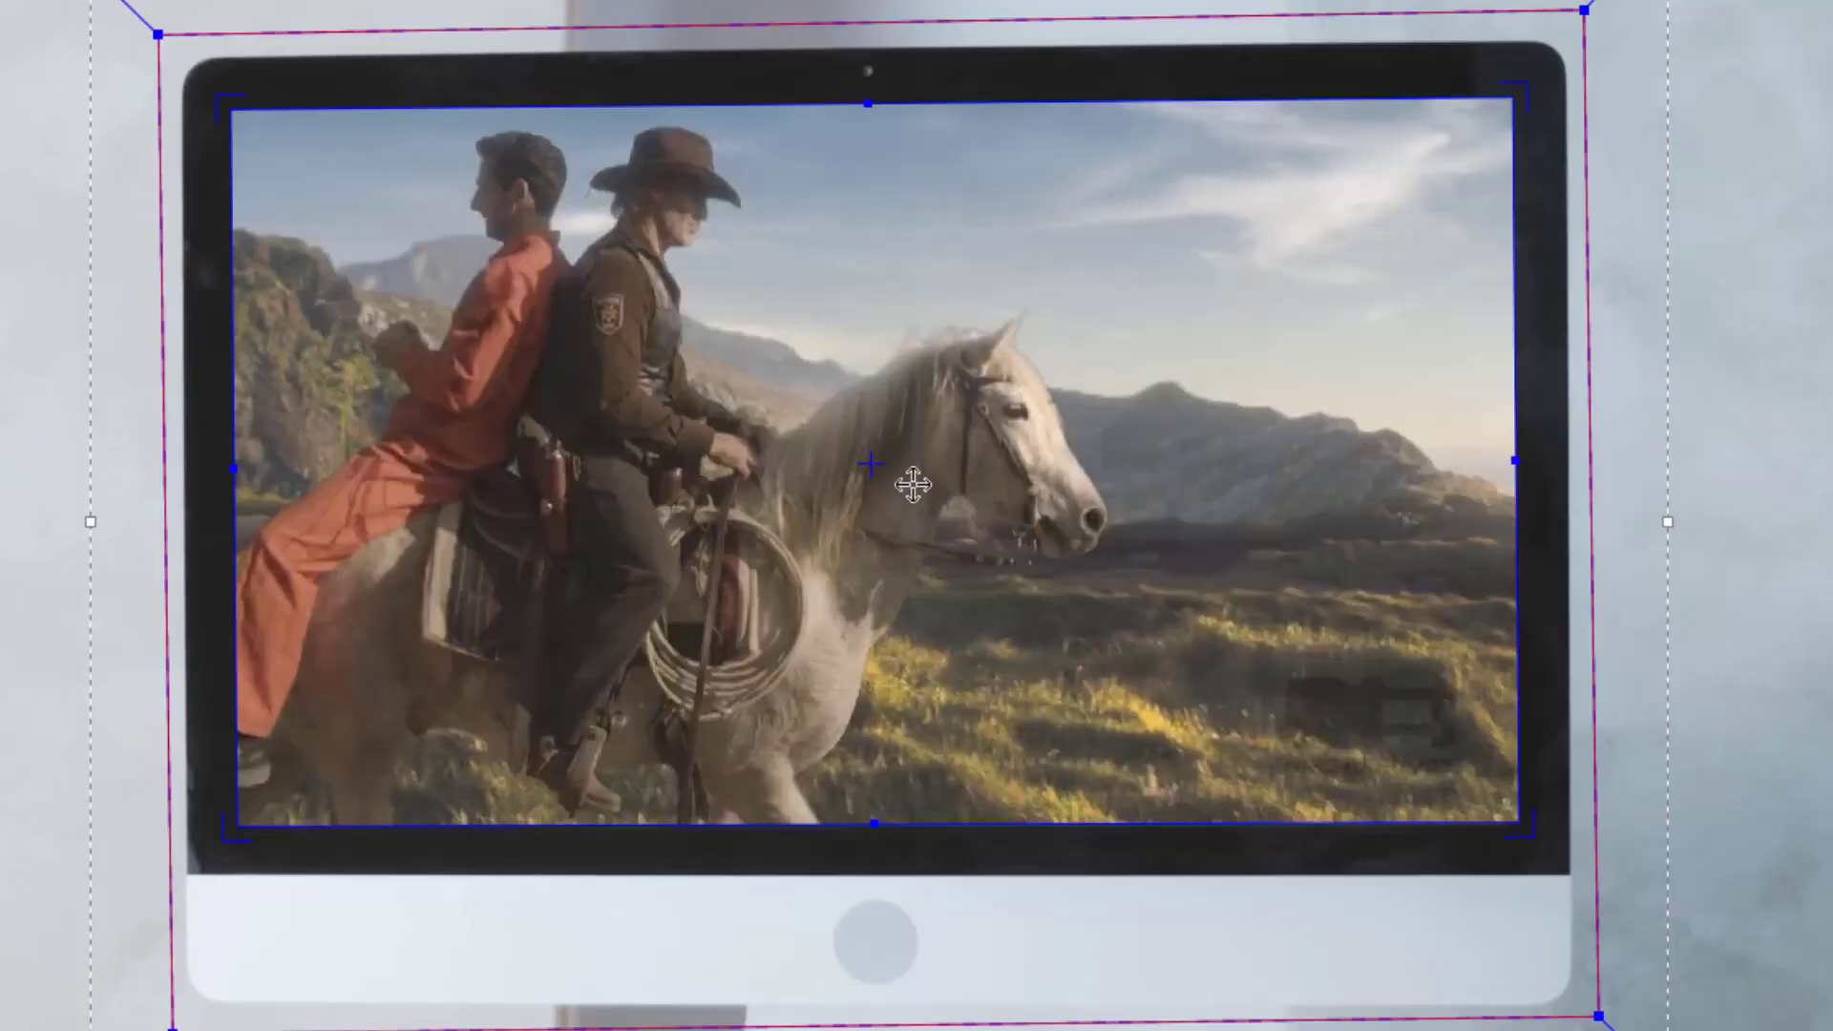
Step: Set the monitor screen's surface to a 4:3 ratio from the Surface menu
right_click(906, 485)
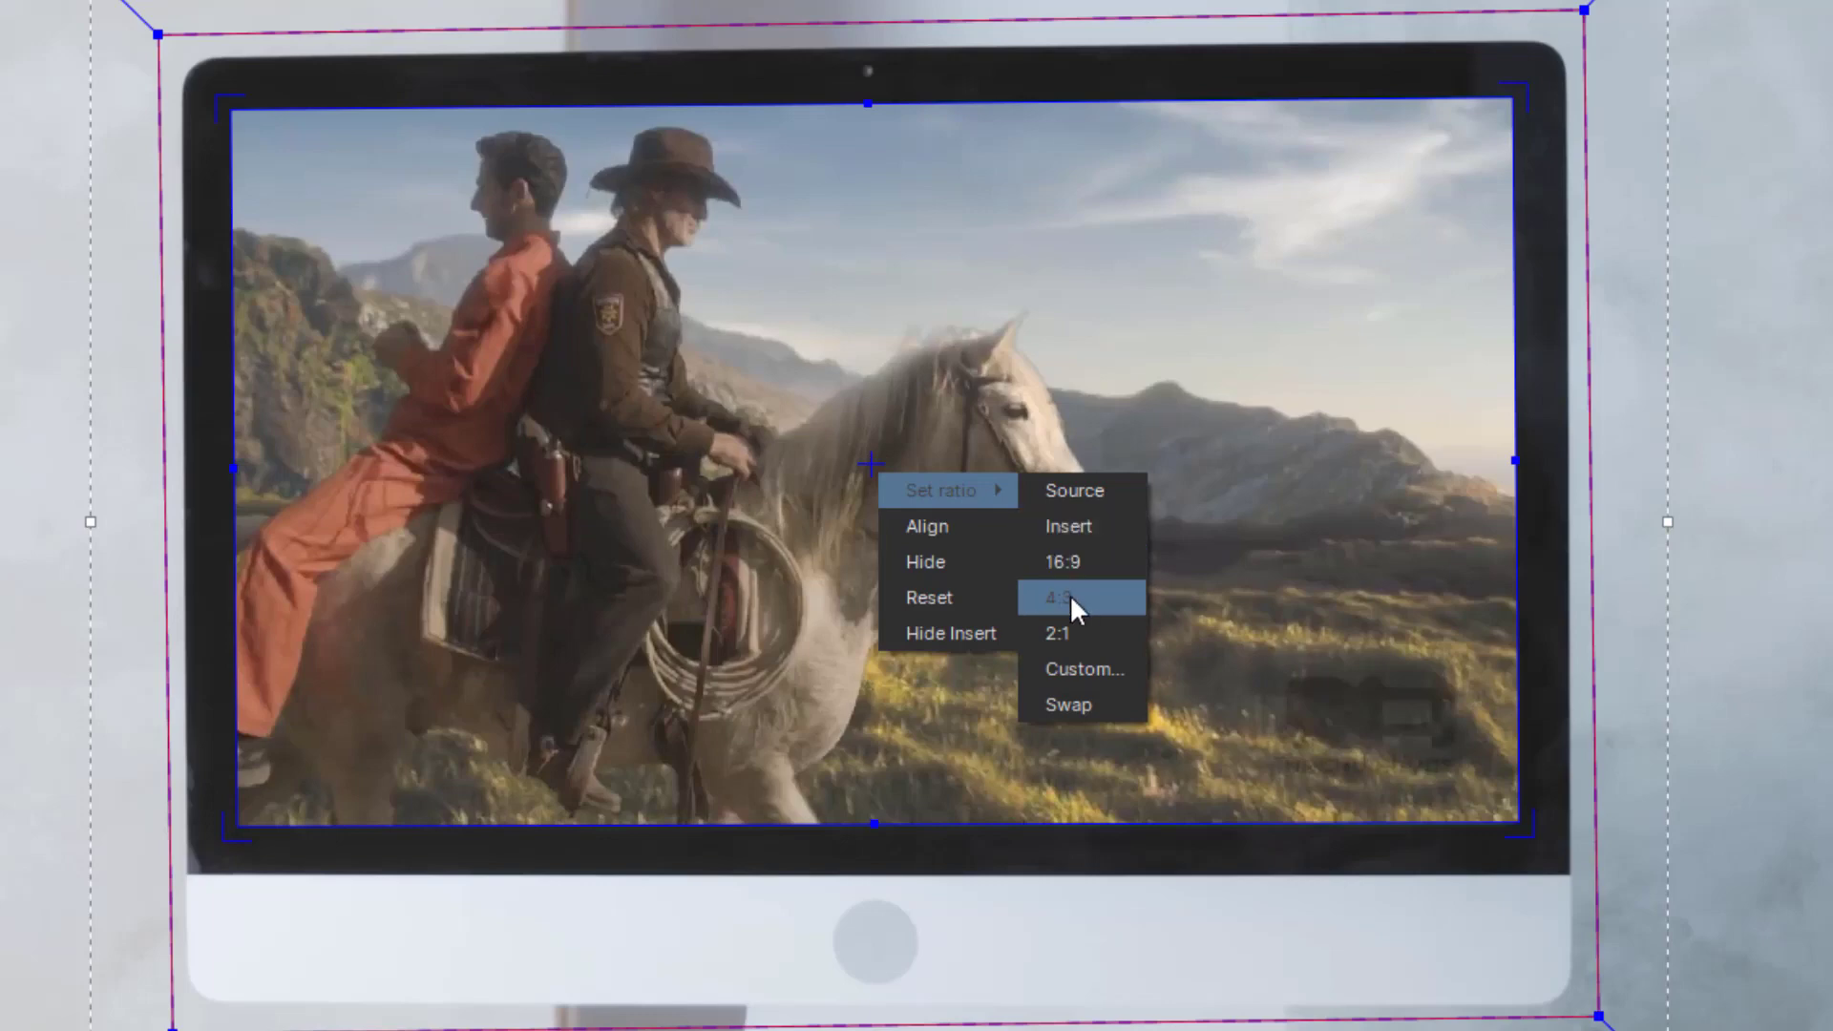
click(1058, 598)
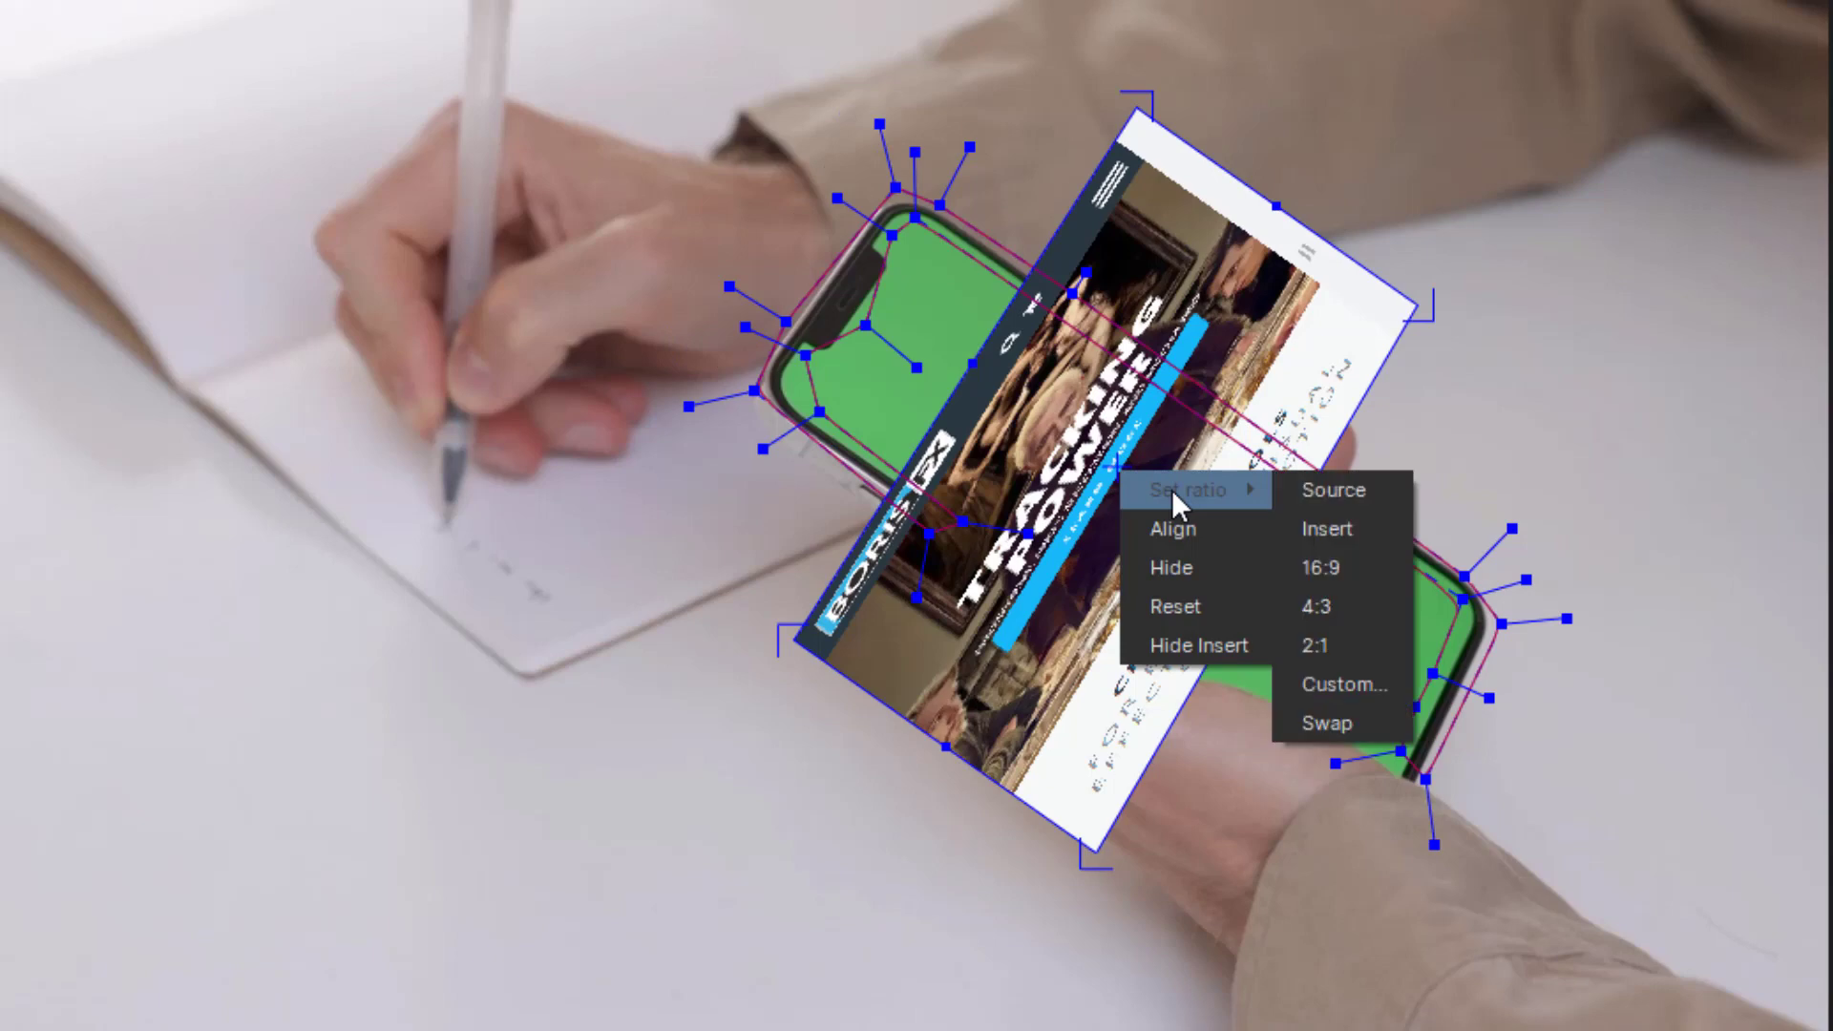
Step: Give the phone surface a custom aspect ratio, entering 6 in the dialog
click(1342, 683)
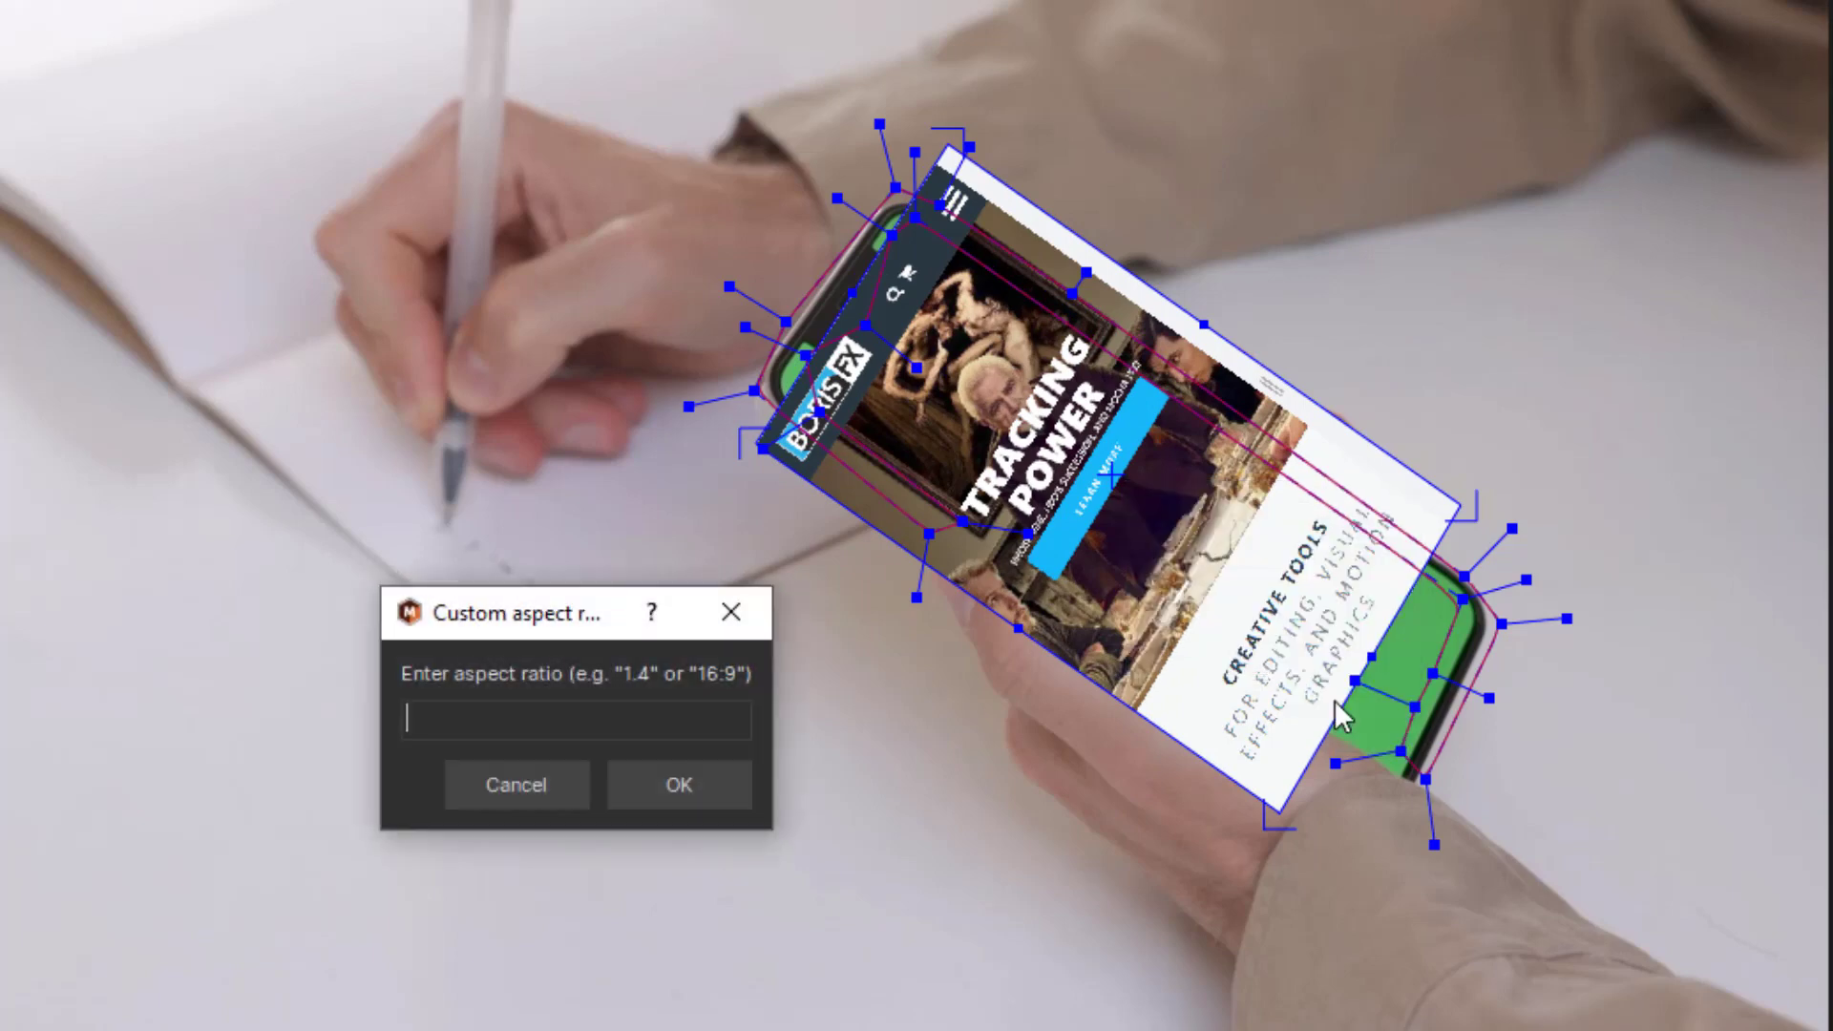
text(6)
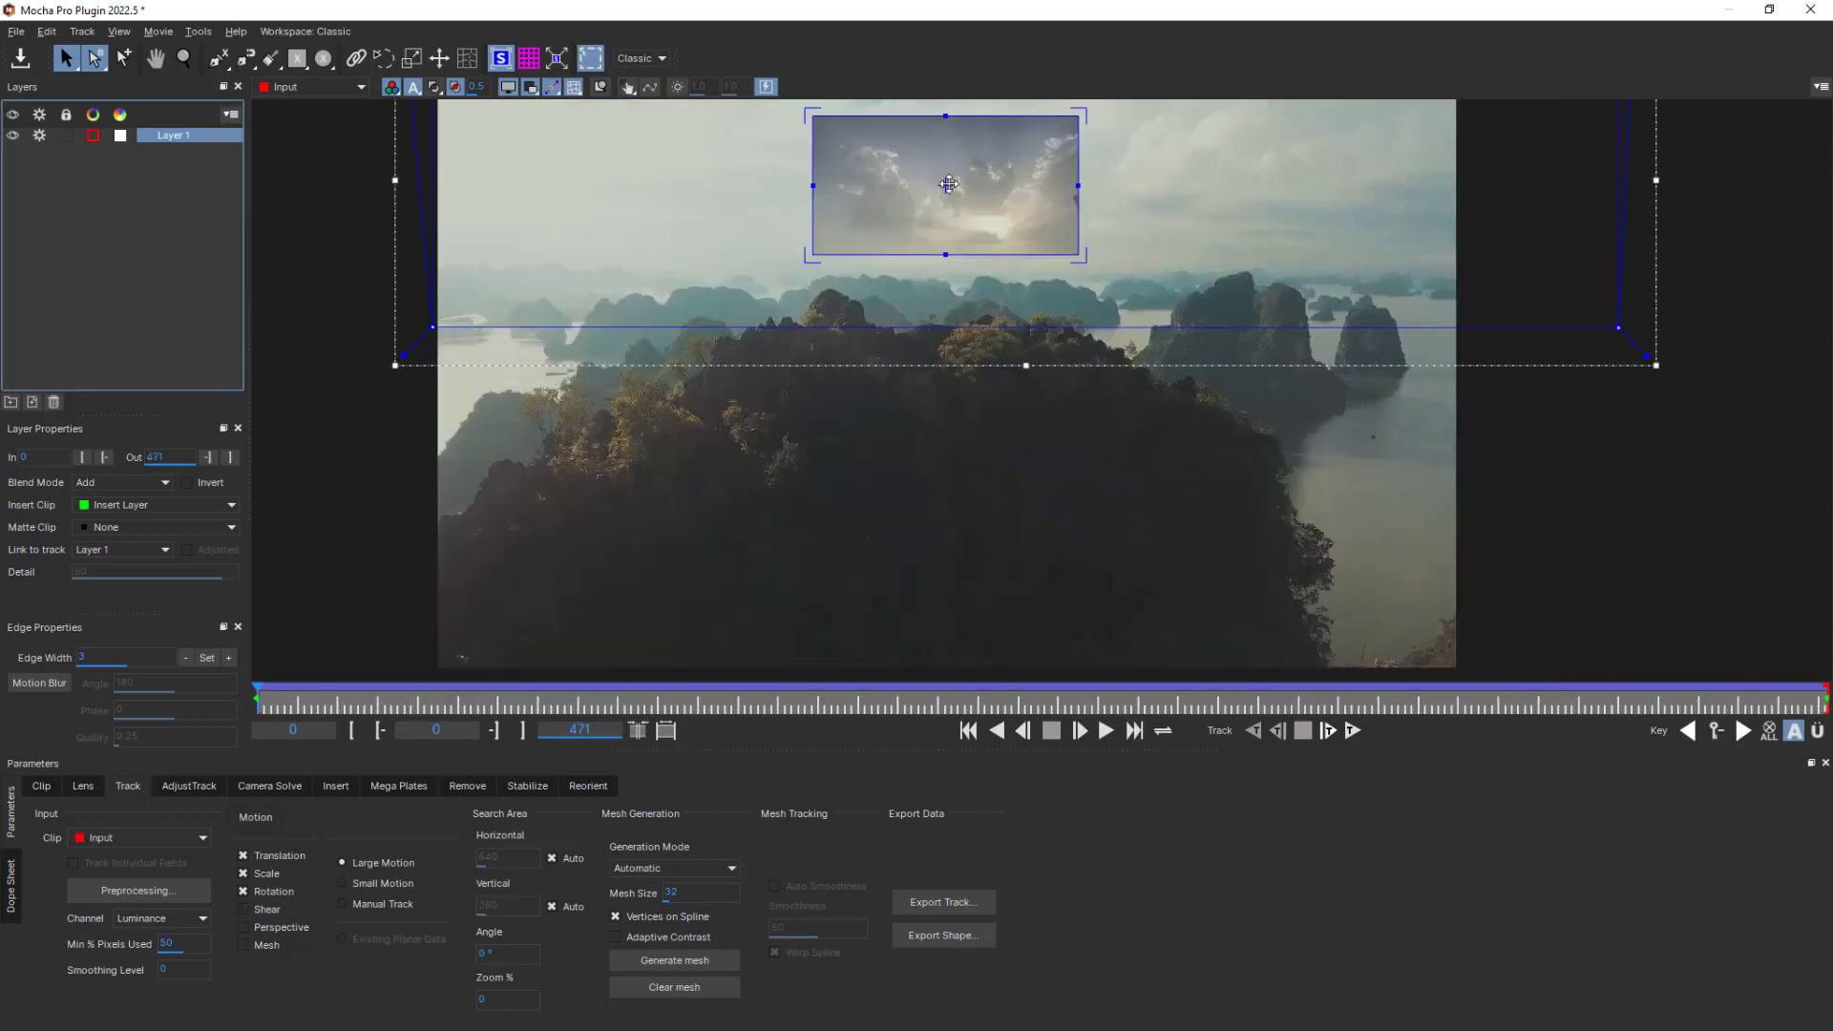
Step: Open the Surface context menu on the cloudy sky insert over the landscape
right_click(947, 184)
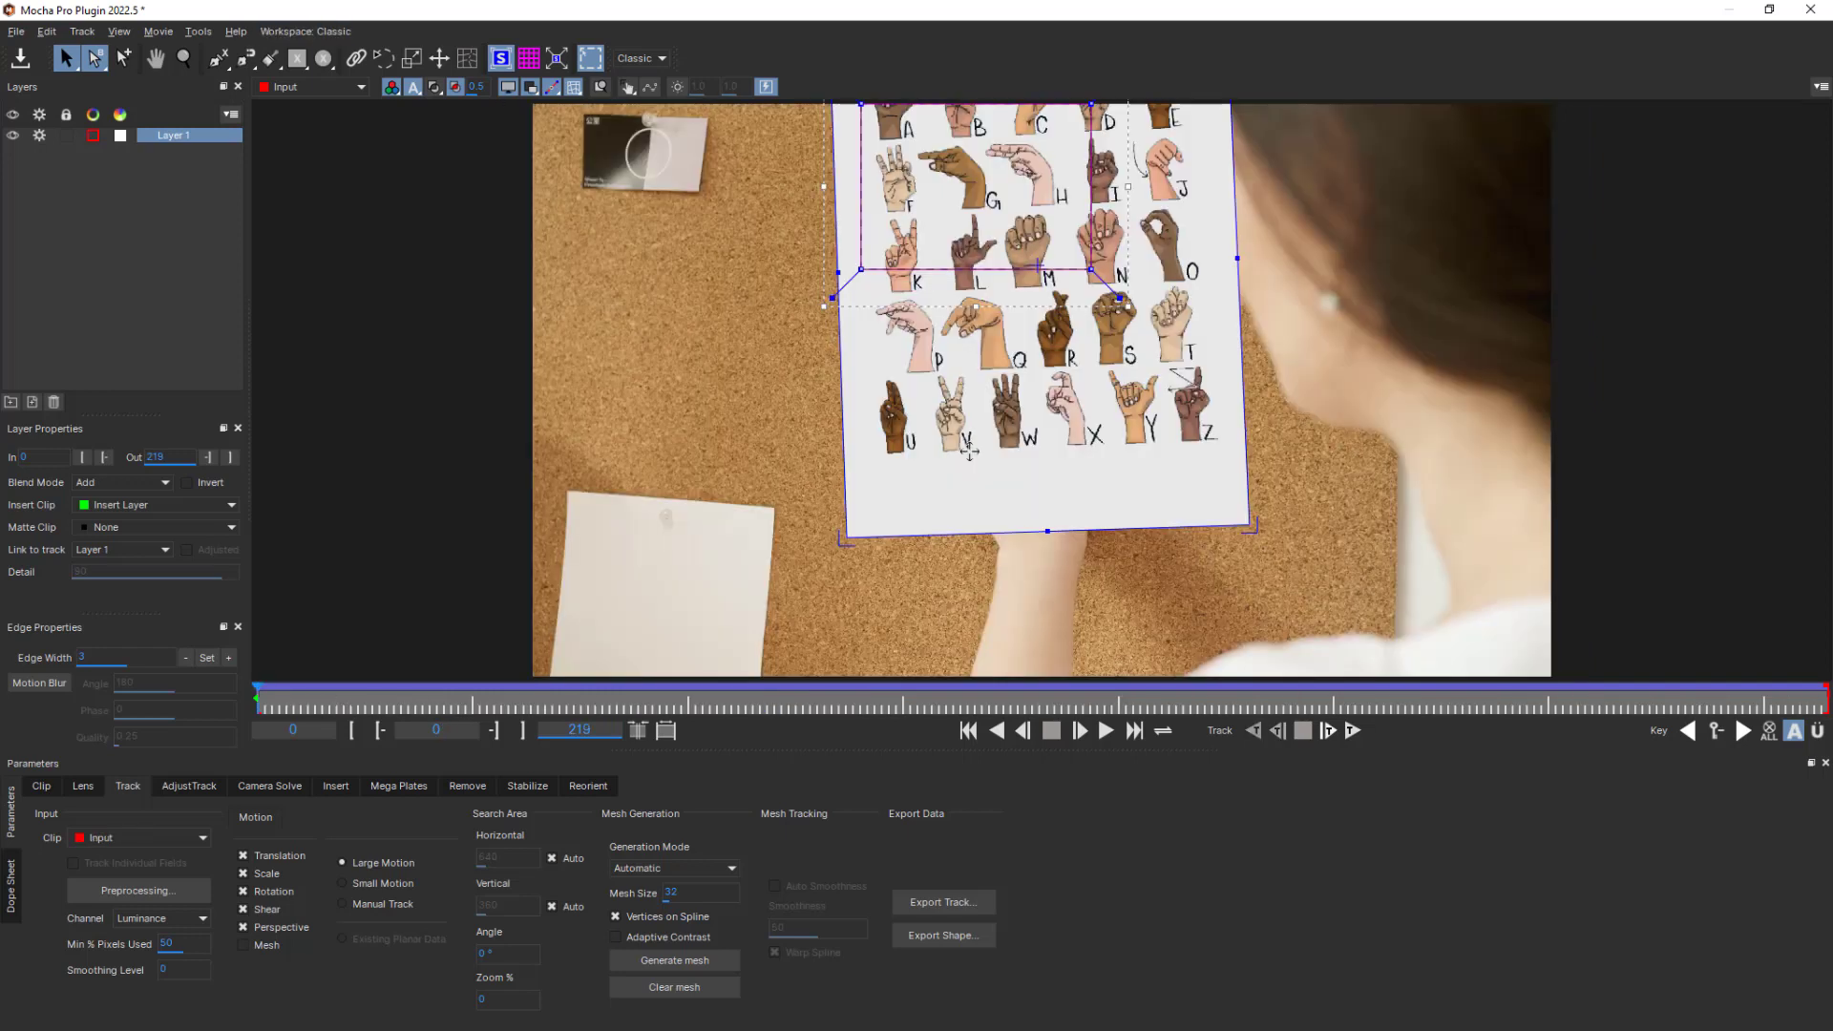
mouse_move(979, 401)
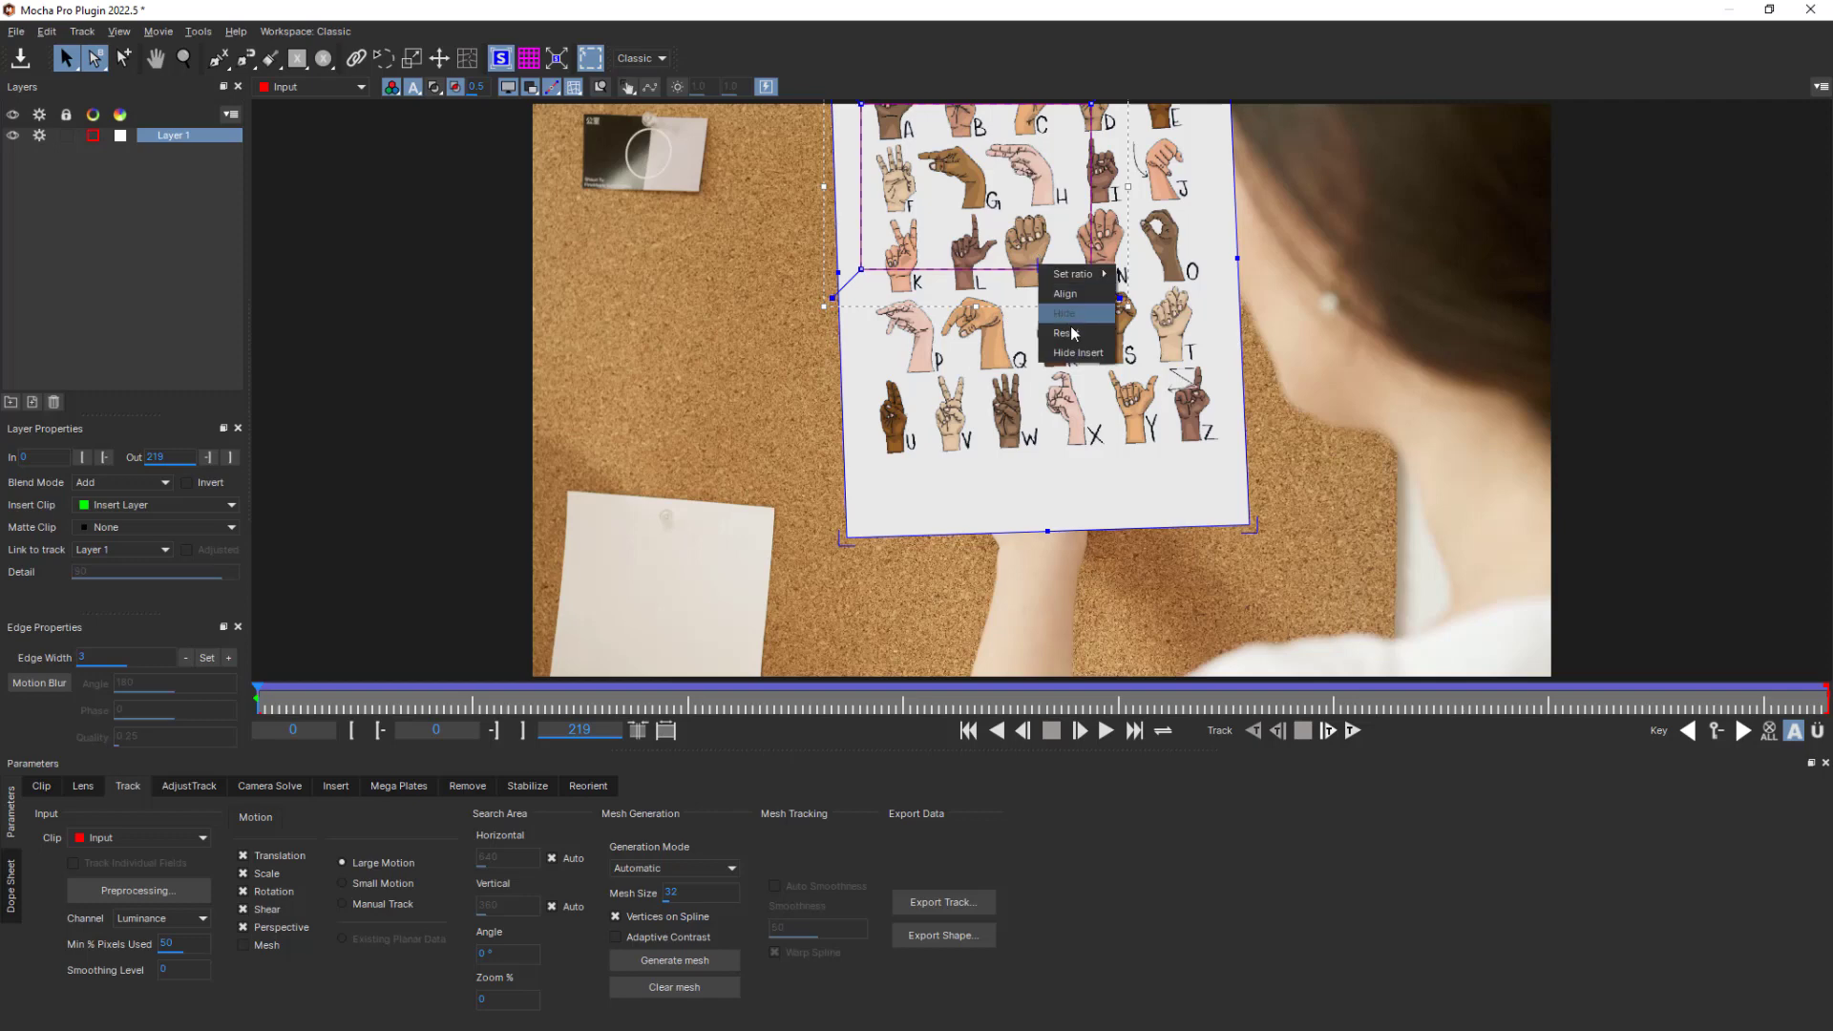
Step: Reset the chart insert's surface, then toggle Insert Clip to None and back
click(1063, 313)
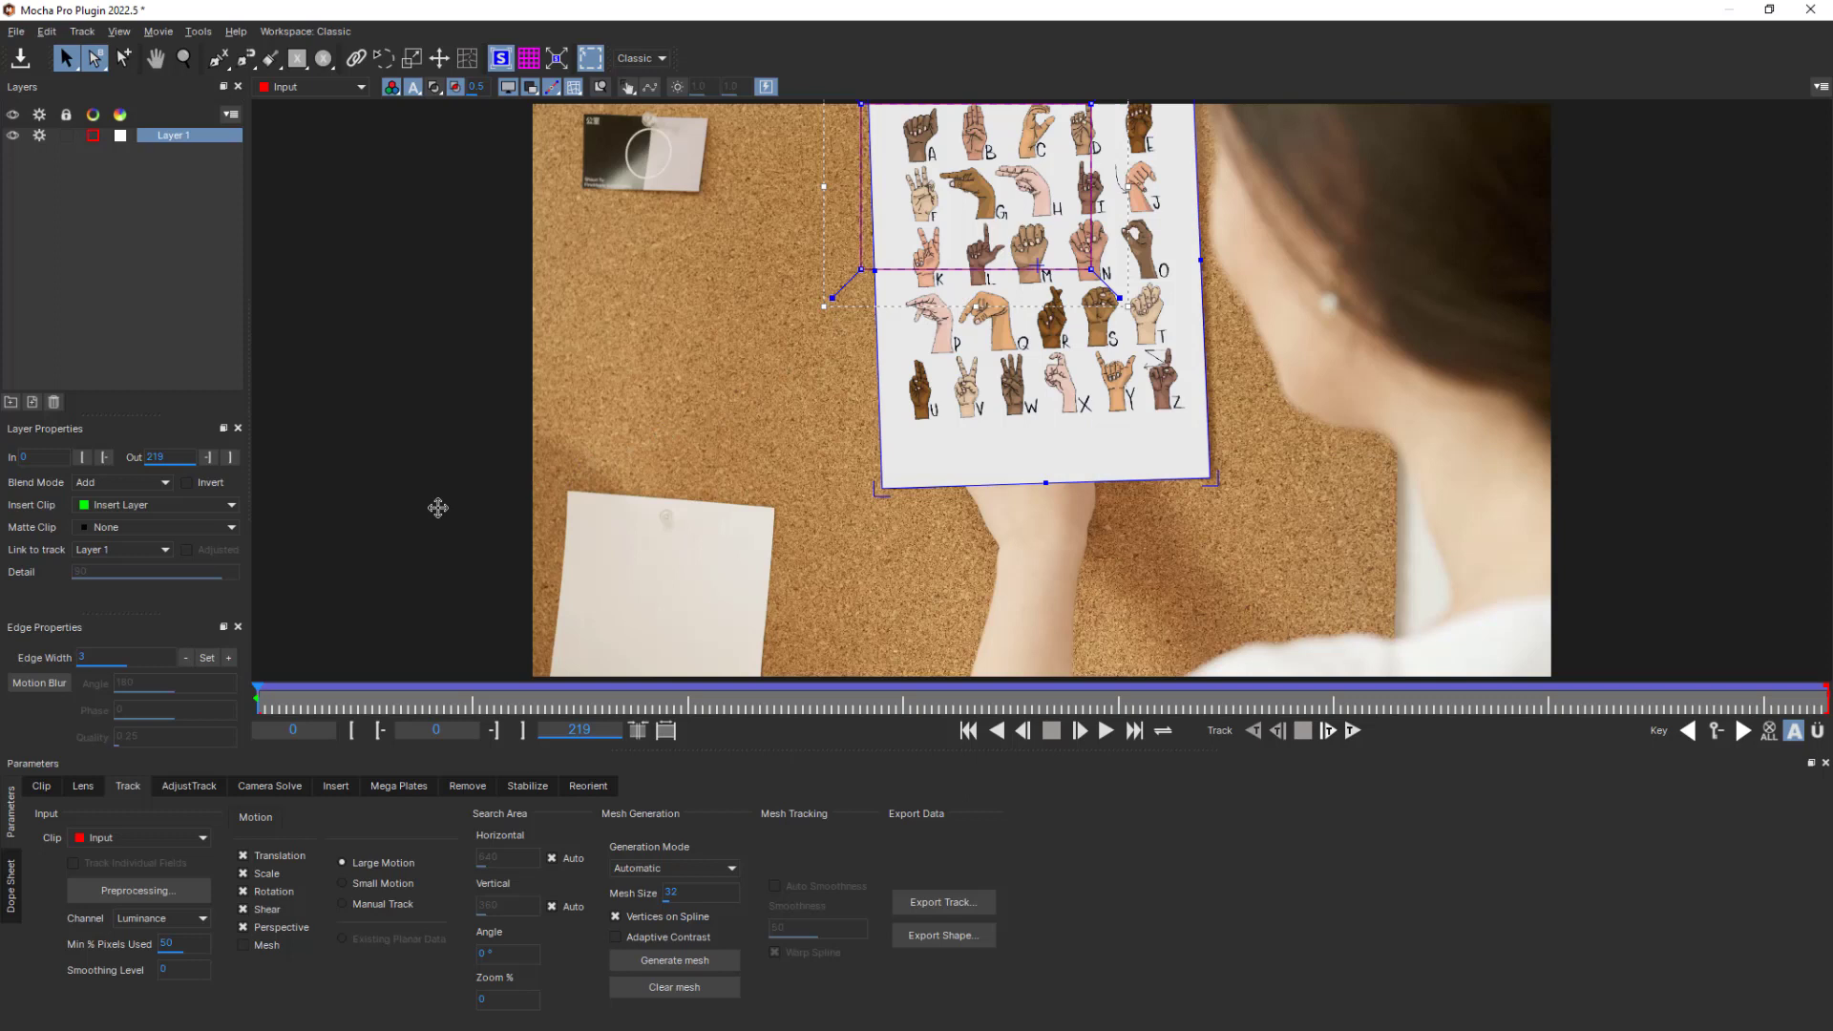
click(157, 505)
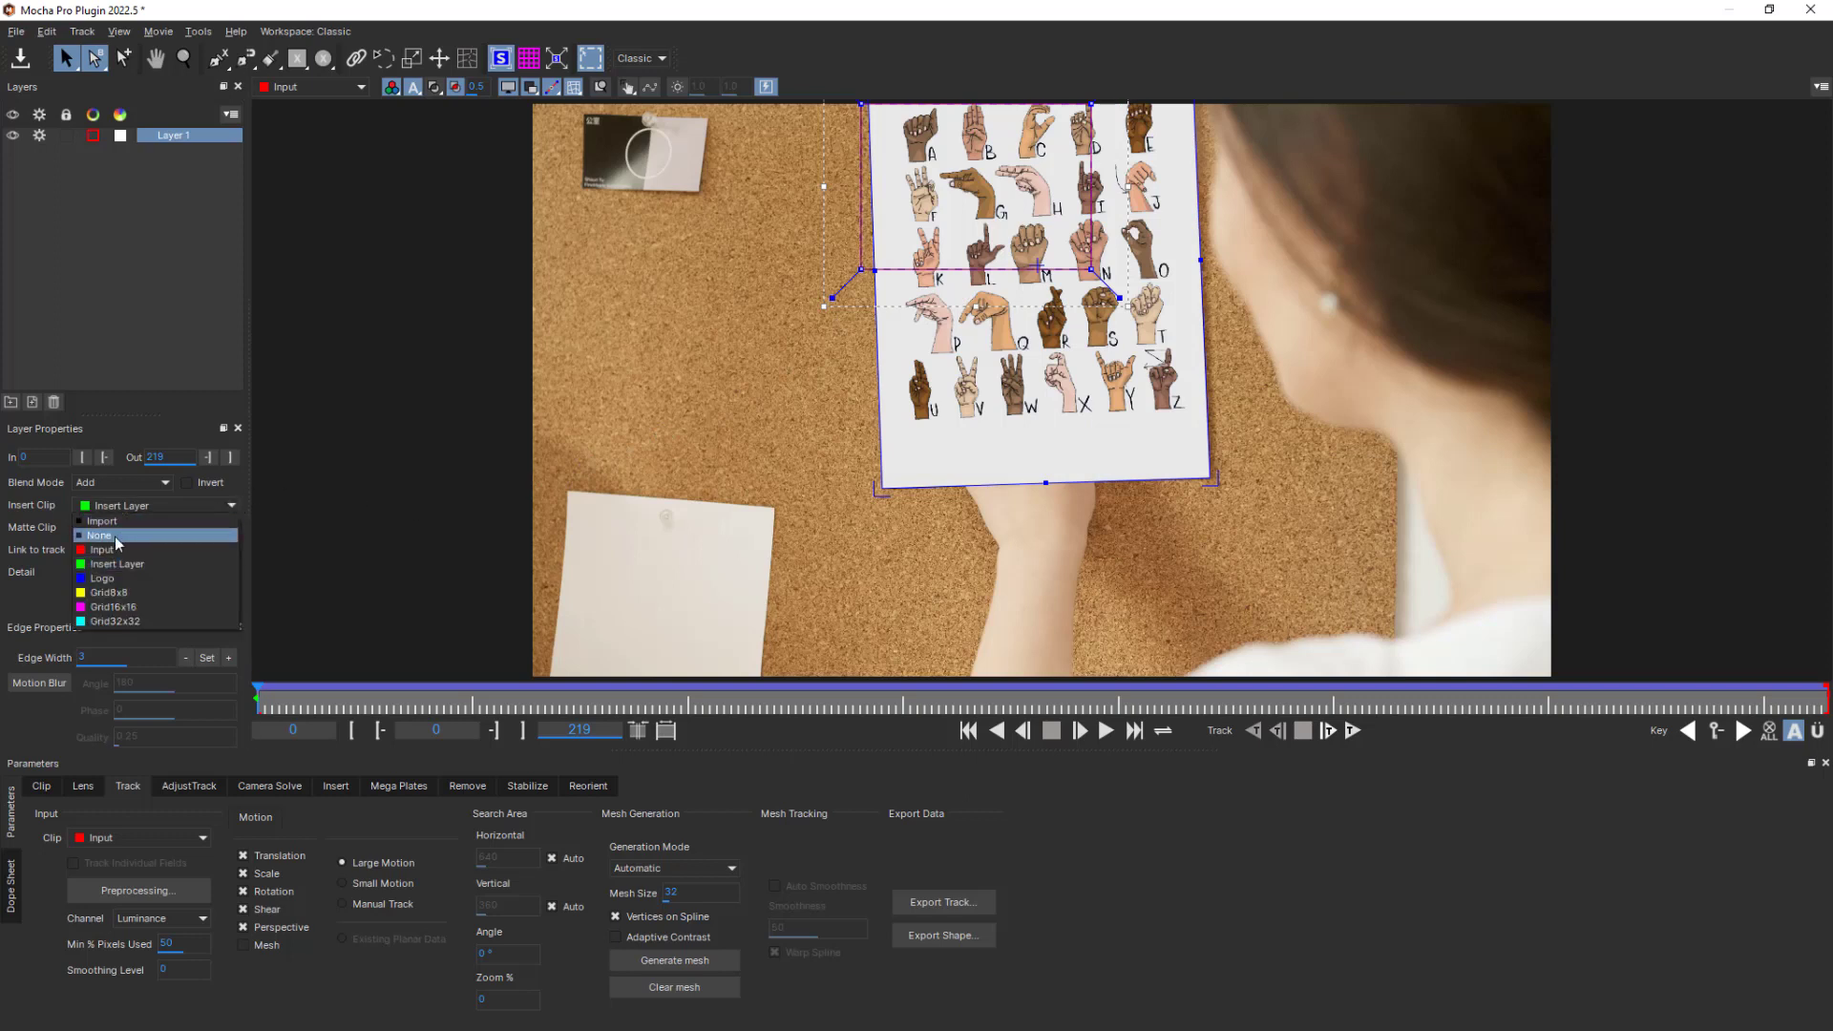
click(99, 535)
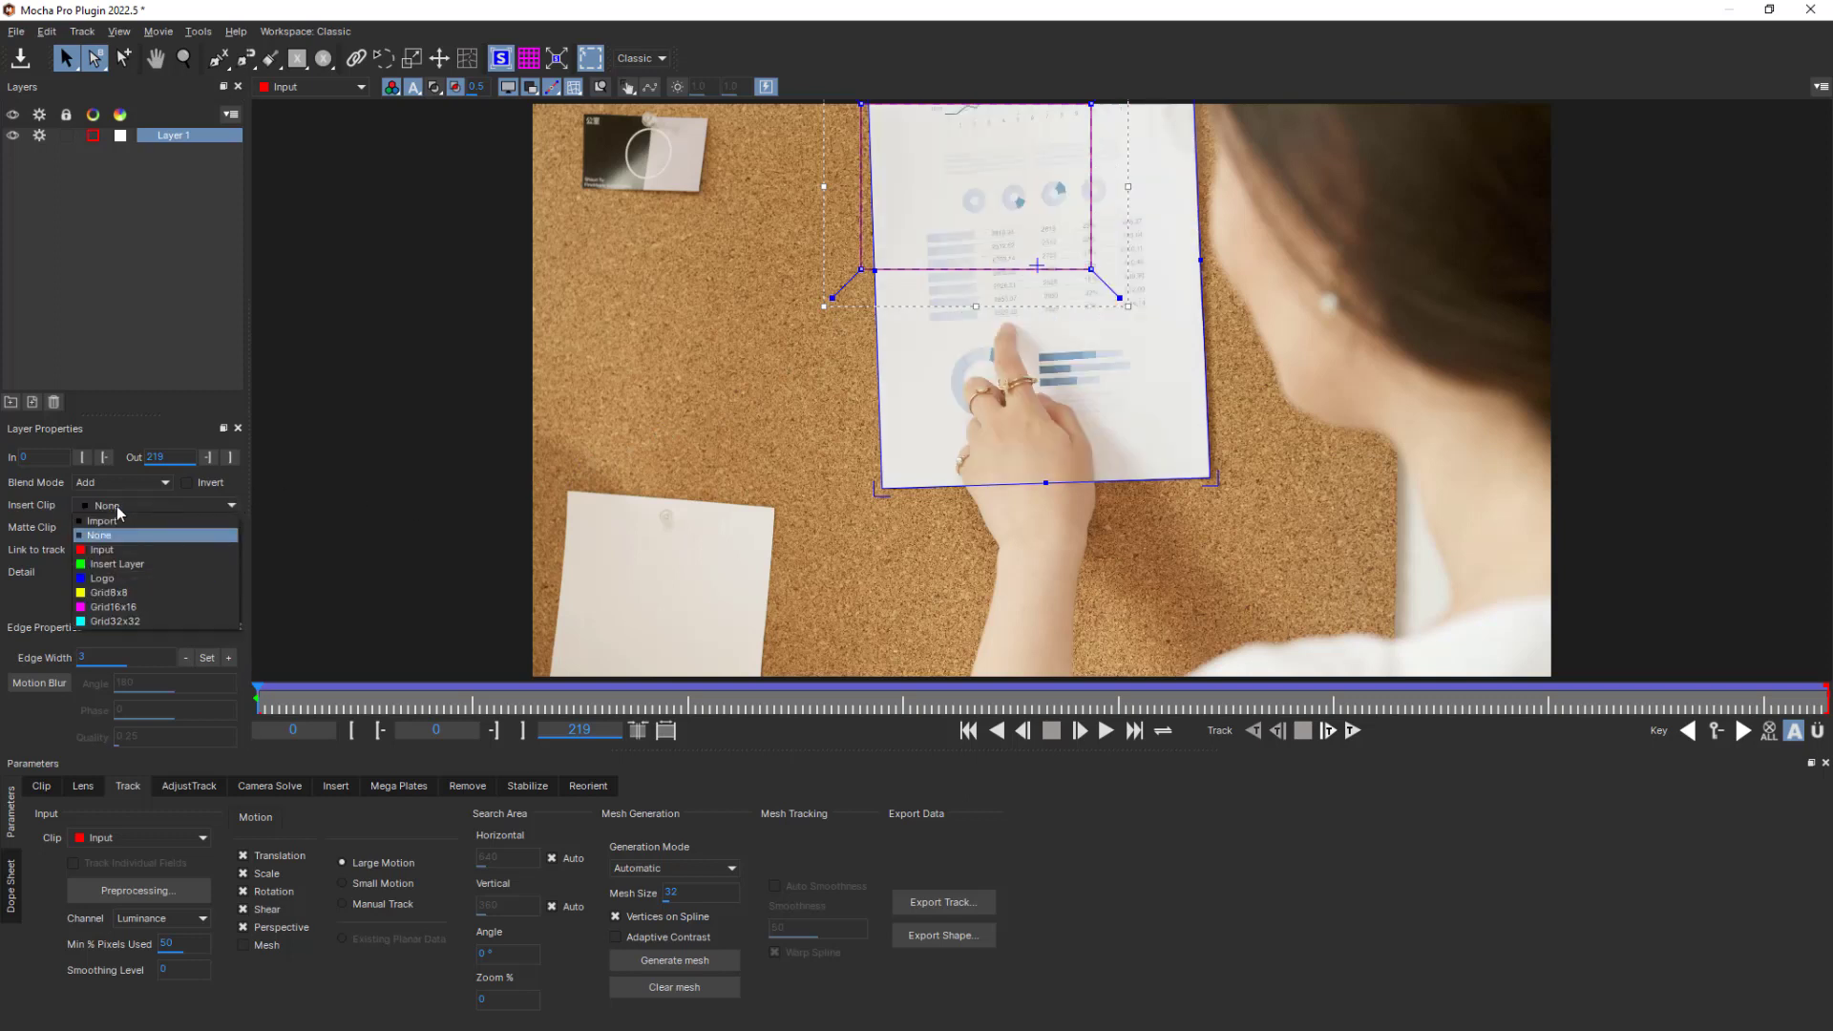
click(115, 564)
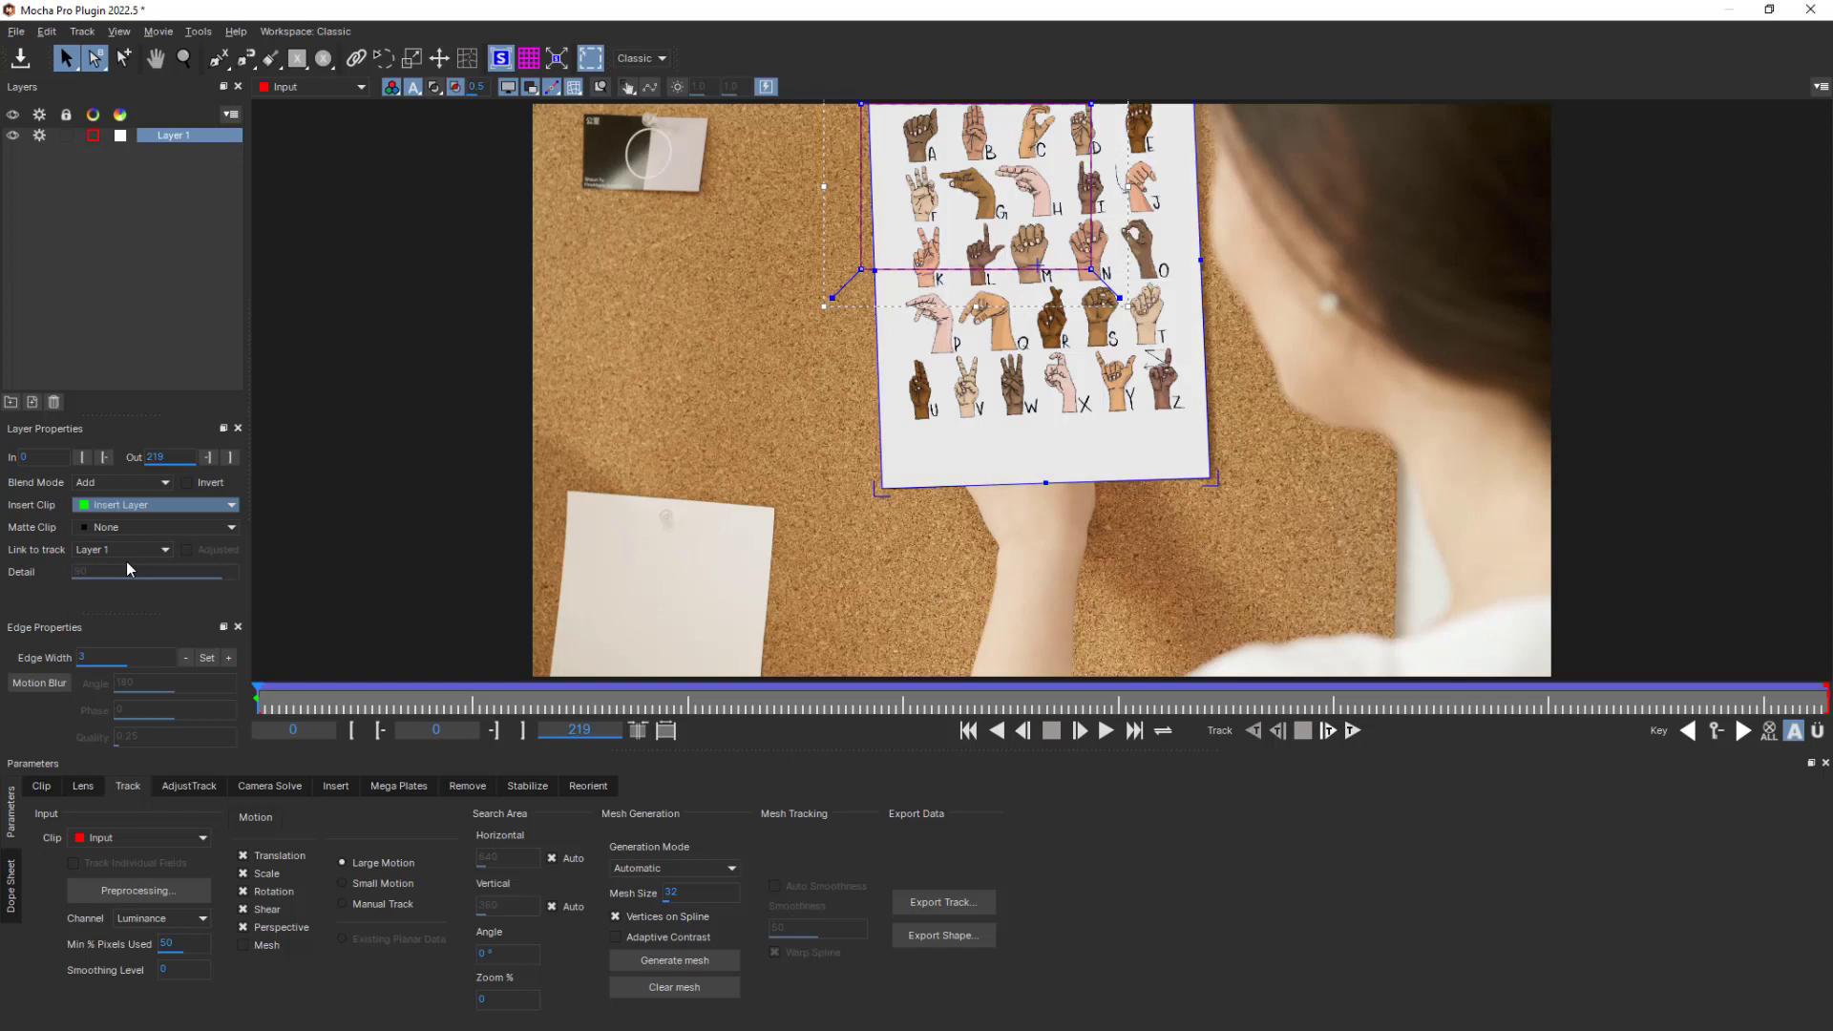
mouse_move(374, 629)
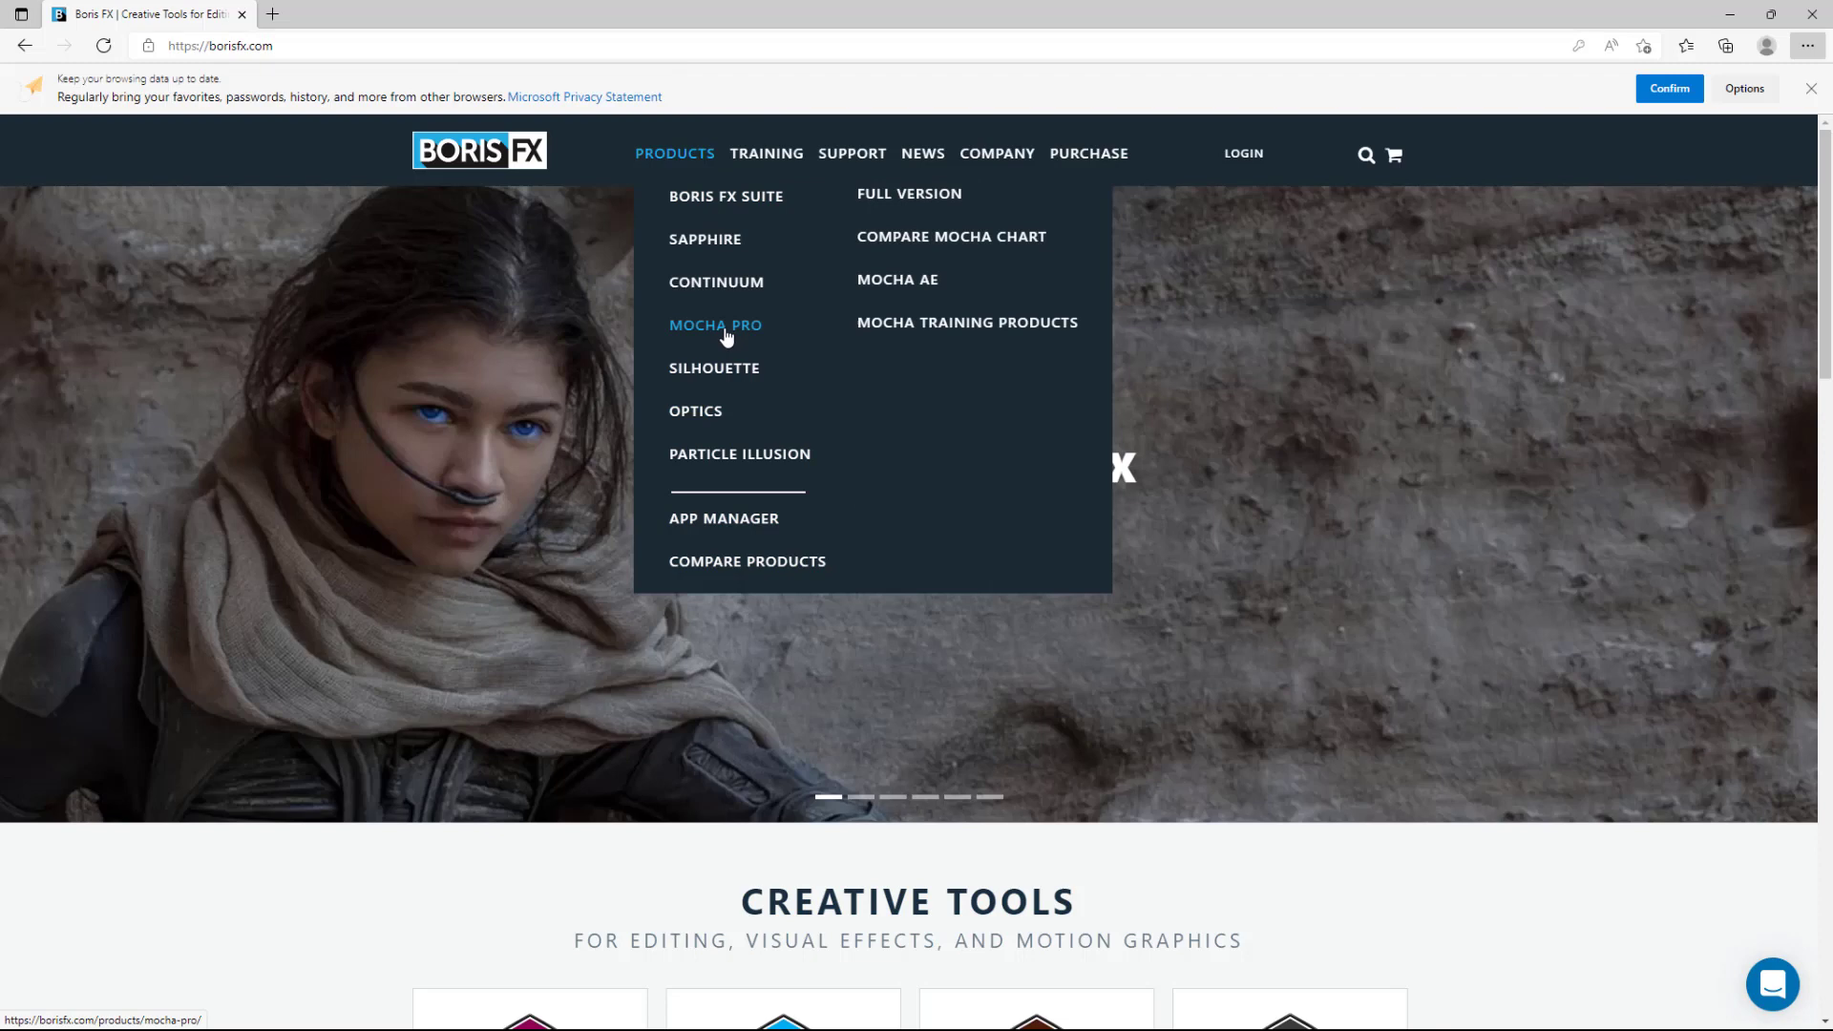
Step: Go to the Mocha Pro product page and bring up the Training menu
click(714, 325)
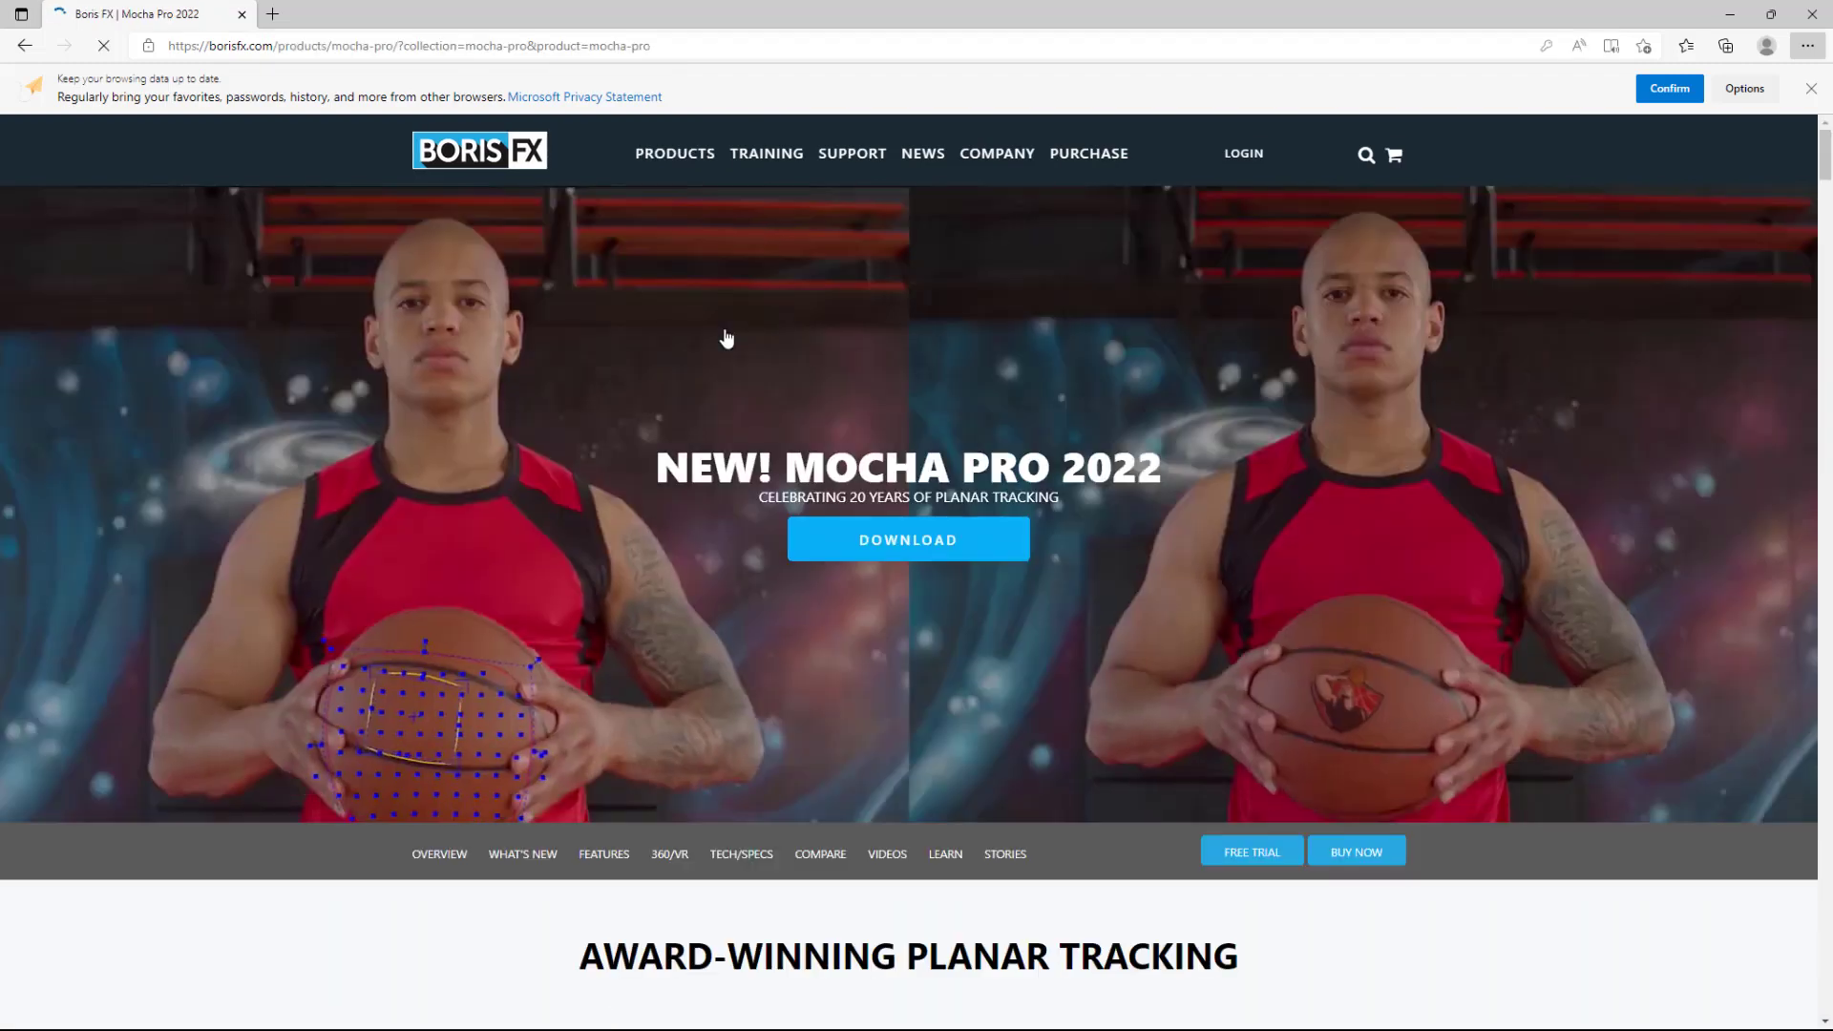
click(851, 153)
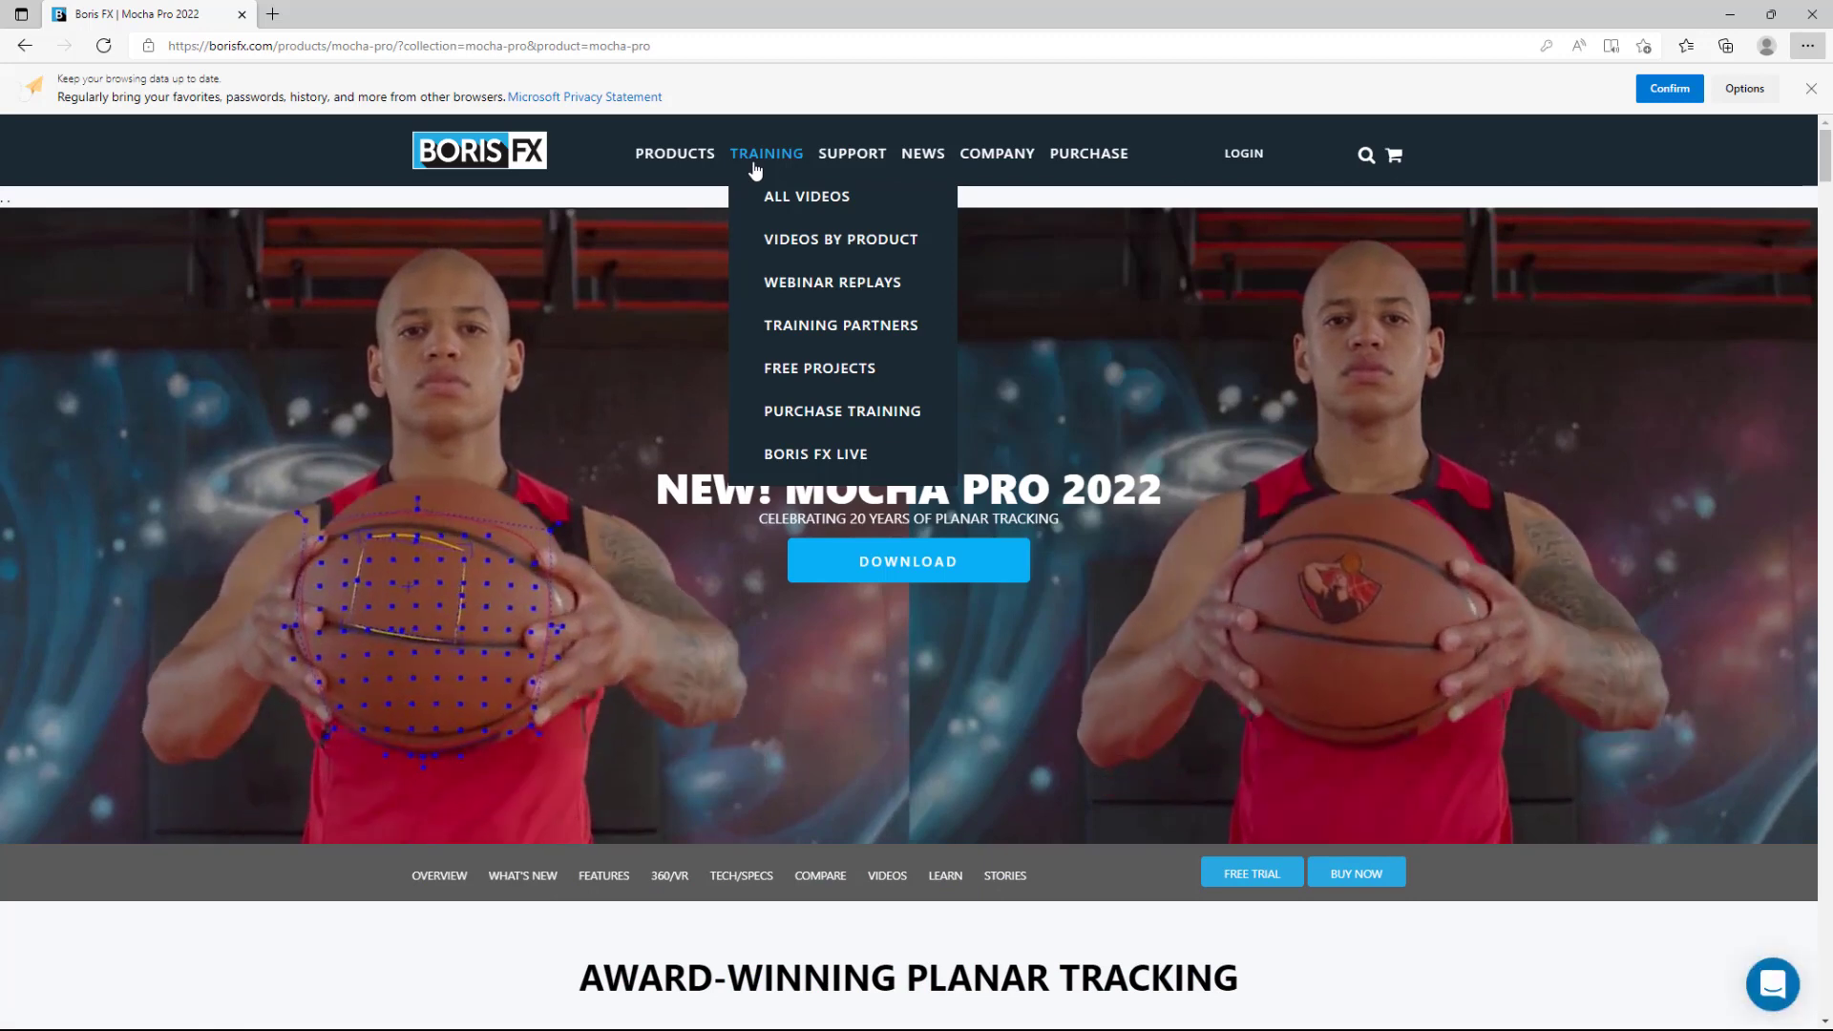
mouse_move(839, 239)
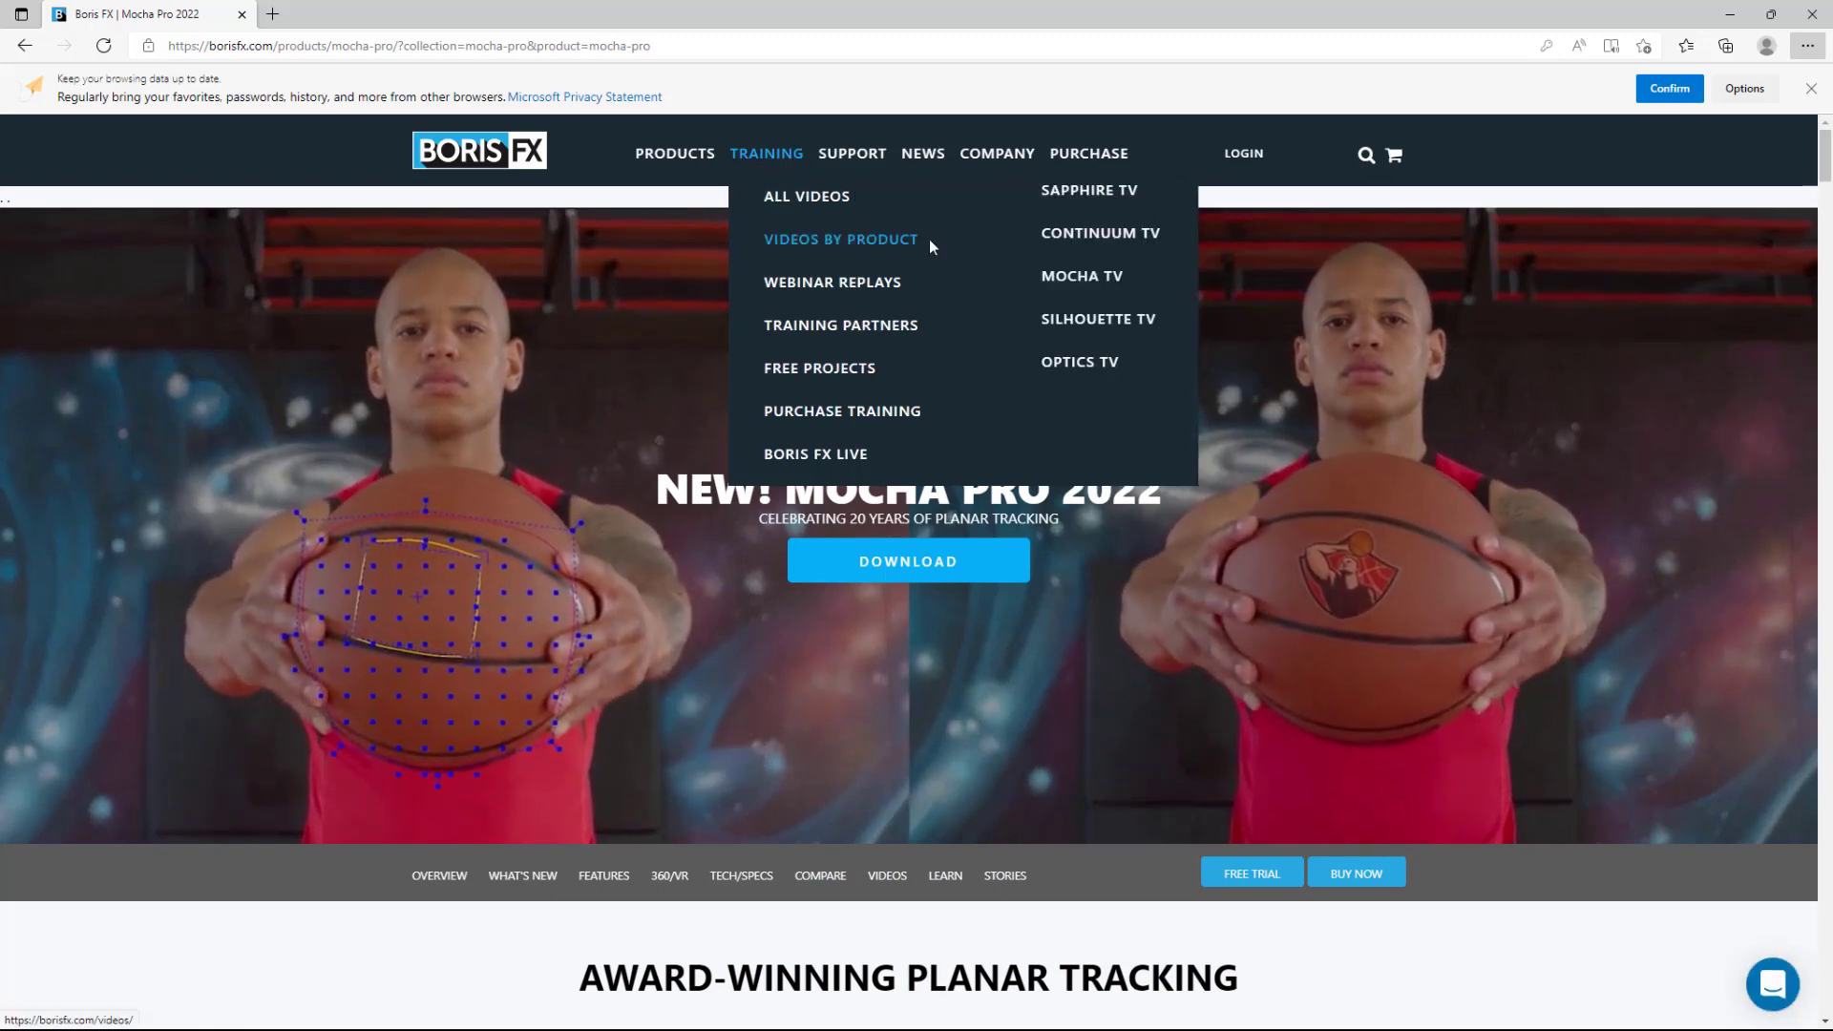